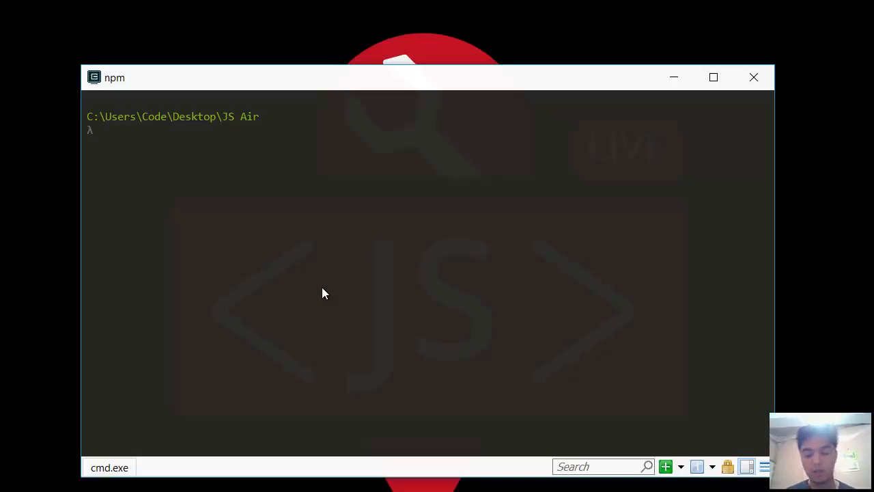
- Create a demos folder with a SAAS subfolder inside it and move into SAAS
{"action": "type", "text": "mkdir demos"}
{"action": "type", "text": "cd demos\\"}
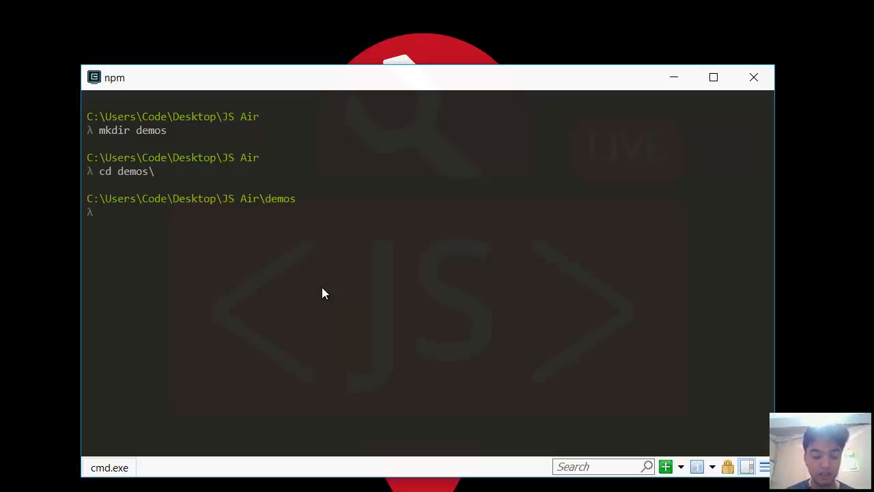
{"action": "type", "text": "mkdir SAAS"}
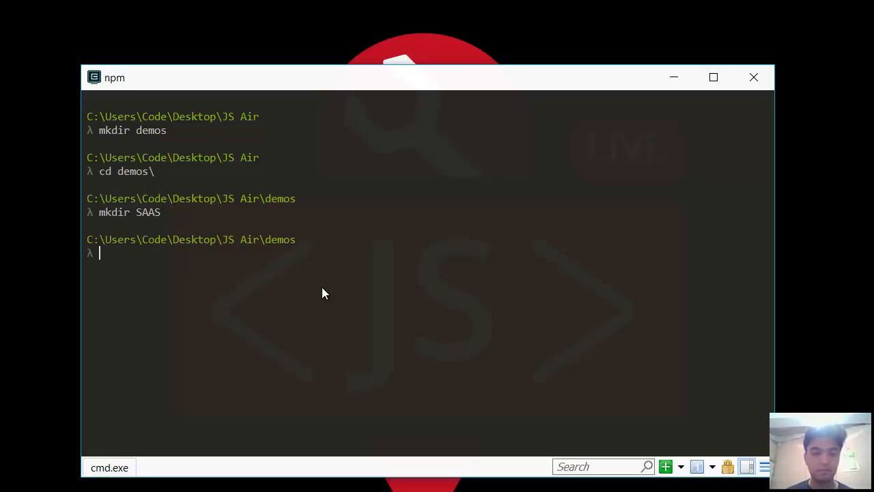
{"action": "type", "text": "cd S"}
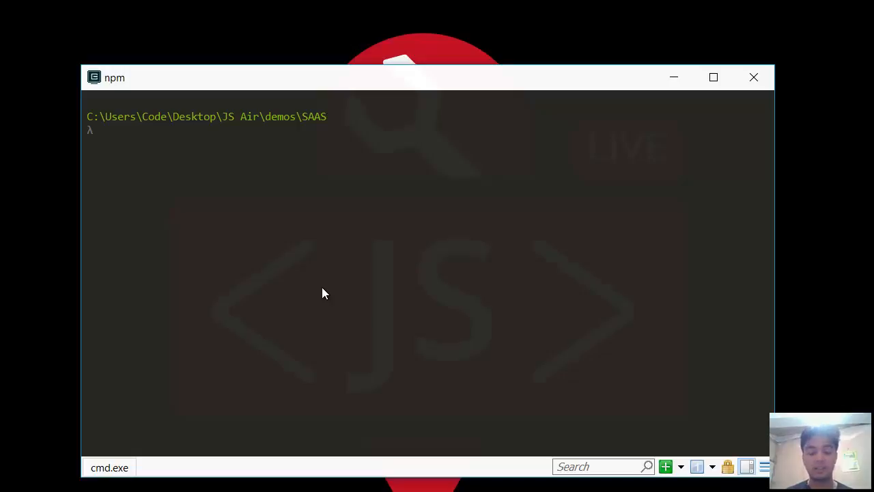
- Run yarn add for express, angularjs, mongoose, body-parser and morgan
{"action": "type", "text": "yarn"}
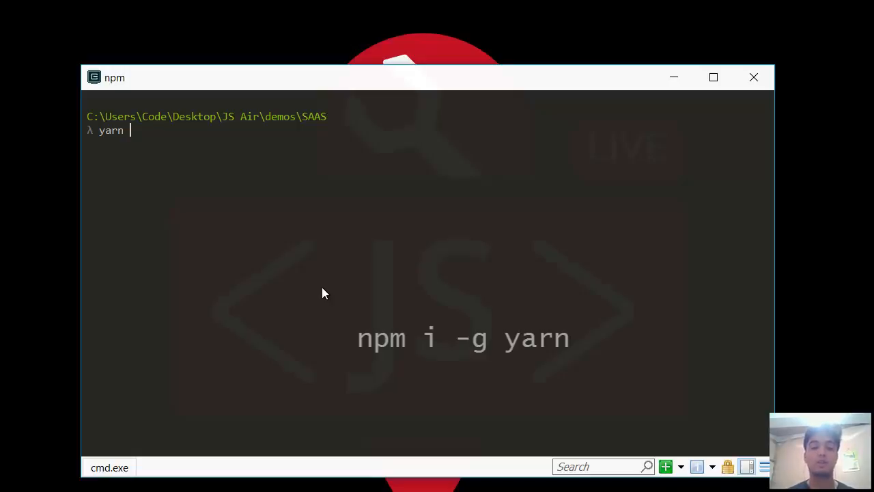
{"action": "type", "text": "a"}
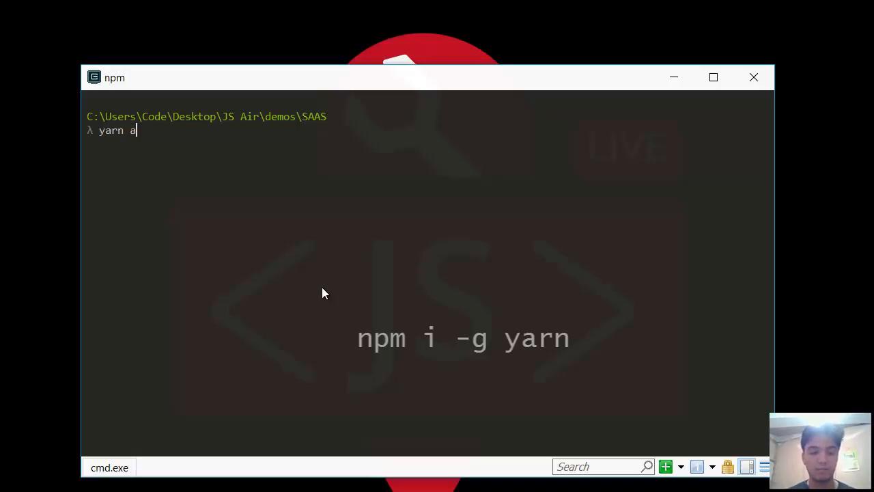
{"action": "type", "text": "dd"}
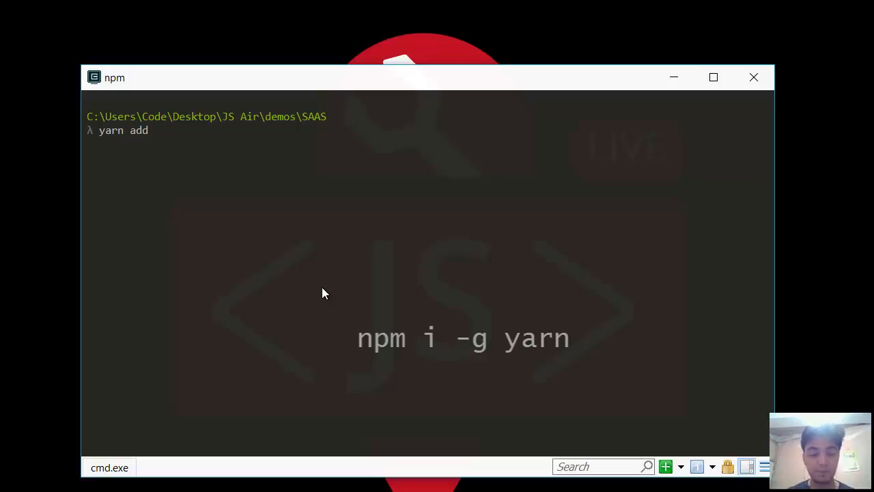
{"action": "type", "text": "express"}
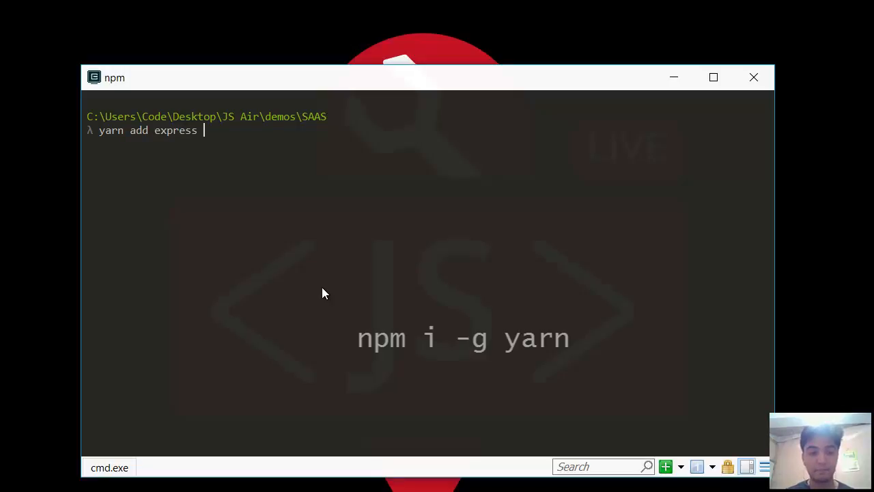
{"action": "type", "text": "angularjs"}
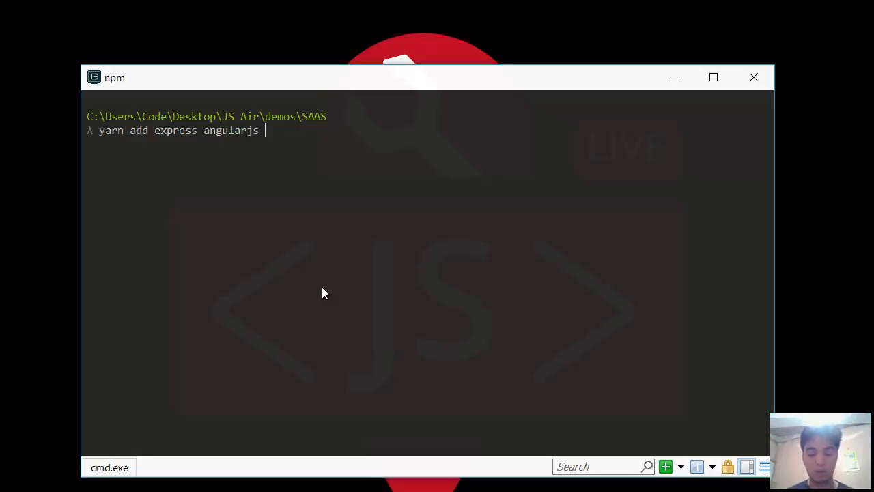
{"action": "type", "text": "mon"}
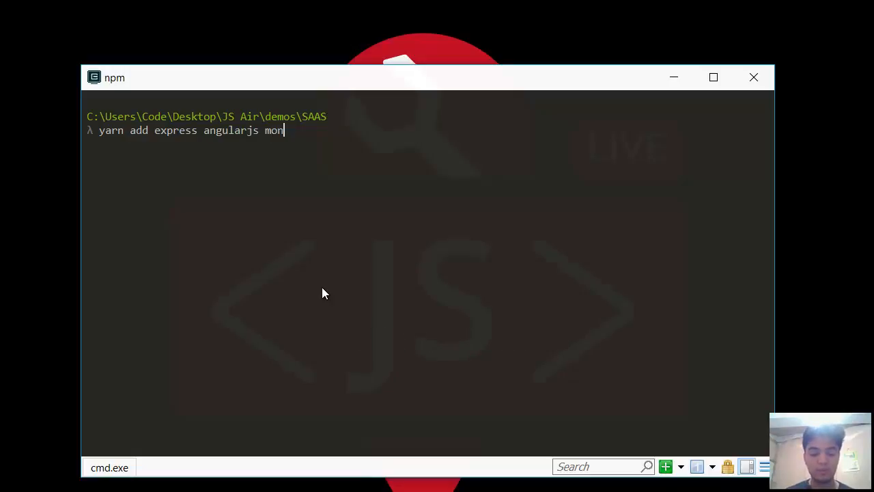
{"action": "type", "text": "goose"}
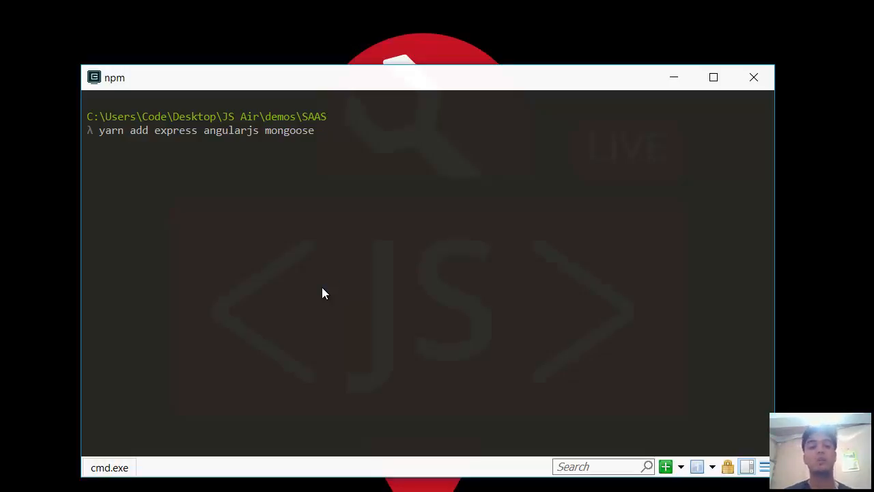
{"action": "type", "text": "\" \""}
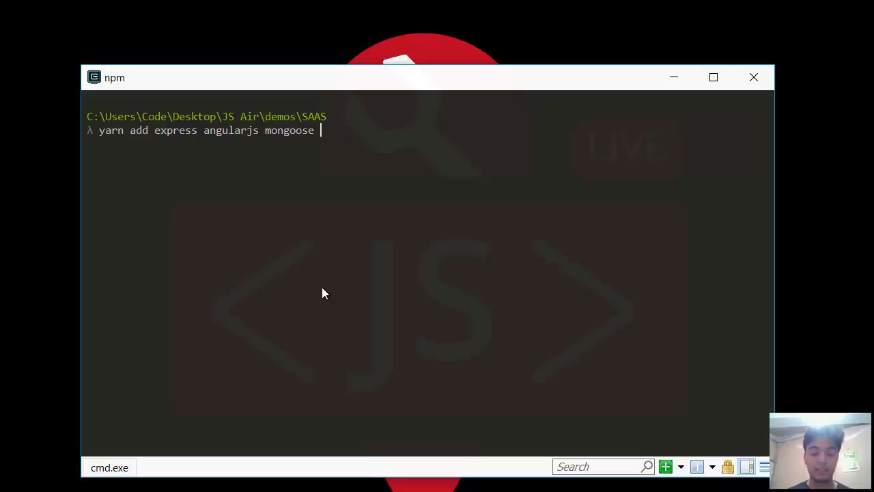
{"action": "type", "text": "body-apr"}
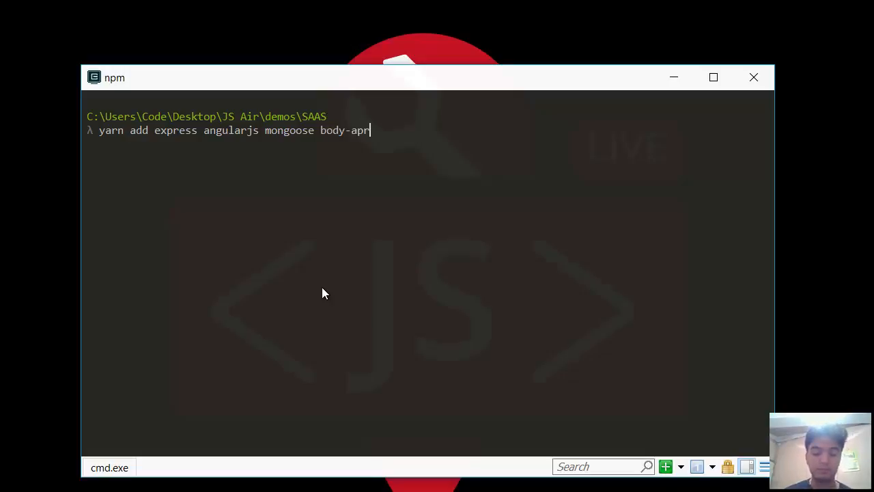
{"action": "type", "text": "ser"}
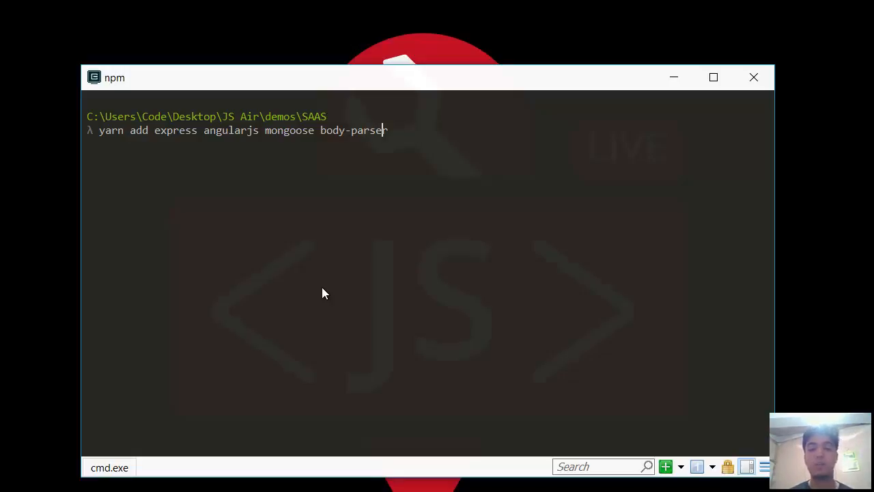
{"action": "type", "text": "morgan"}
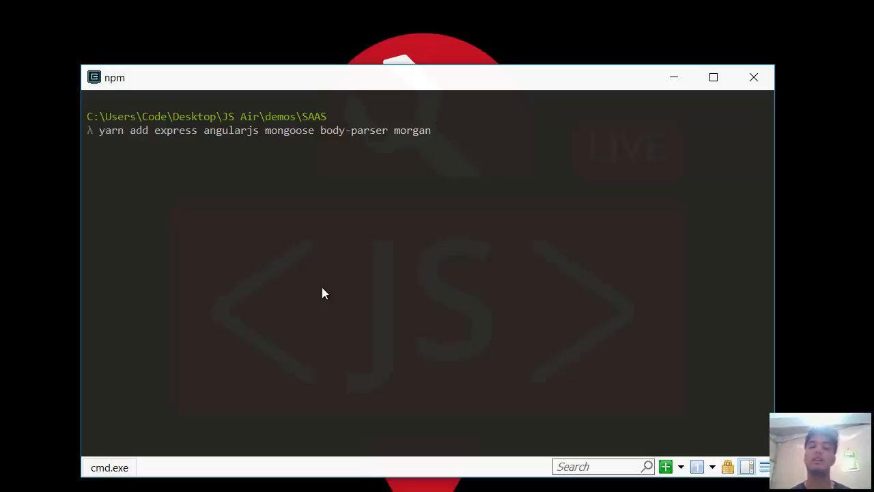
{"action": "type", "text": "\" \""}
{"action": "type", "text": "a"}
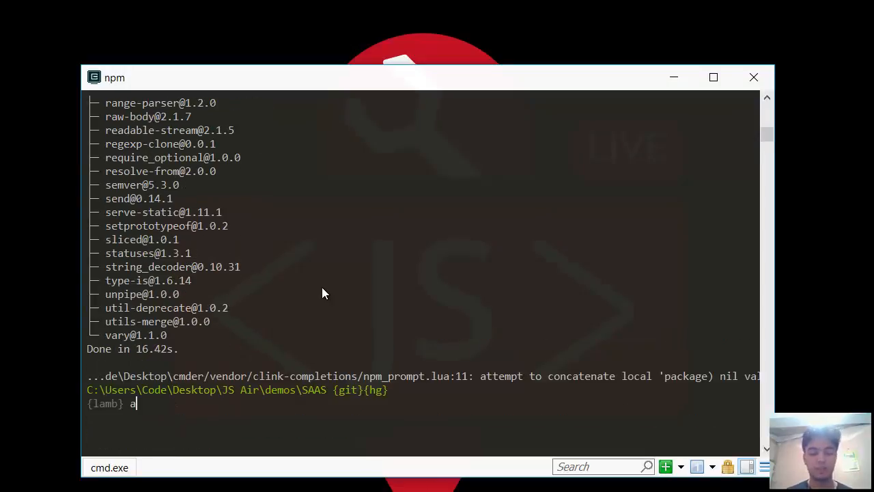
- Launch Atom on the current SAAS folder with atom
{"action": "type", "text": "tom"}
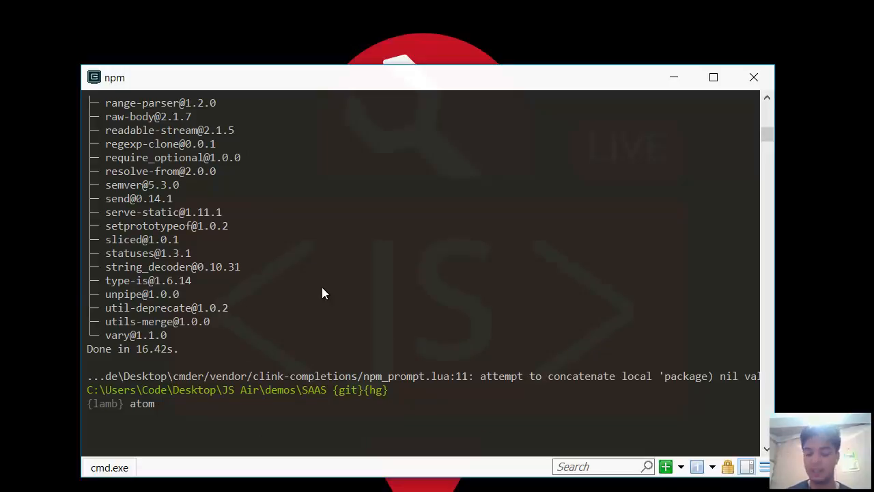
{"action": "type", "text": "."}
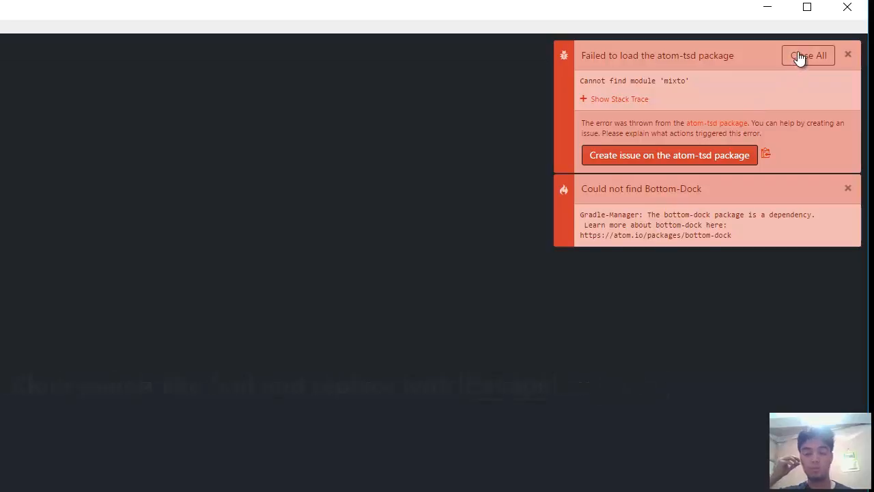
- Dismiss all package error notifications and view package.json with its five dependencies
{"action": "left_click", "coordinate": [808, 55]}
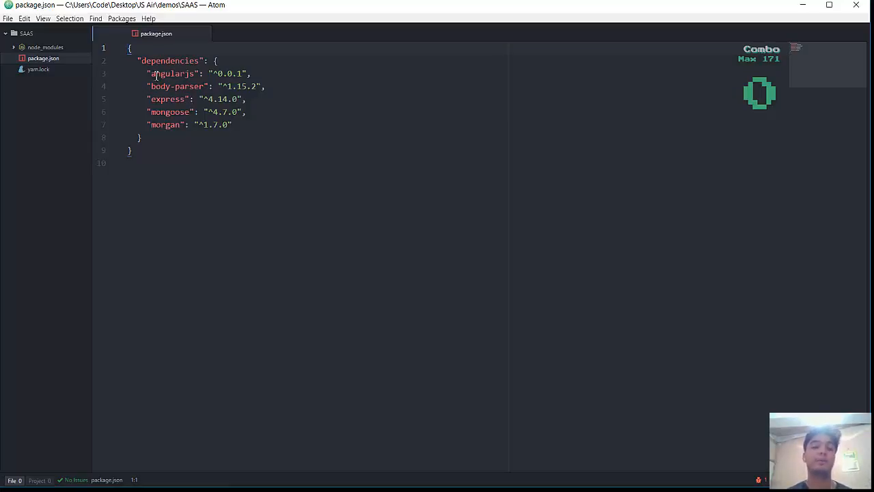
{"action": "left_click", "coordinate": [151, 48]}
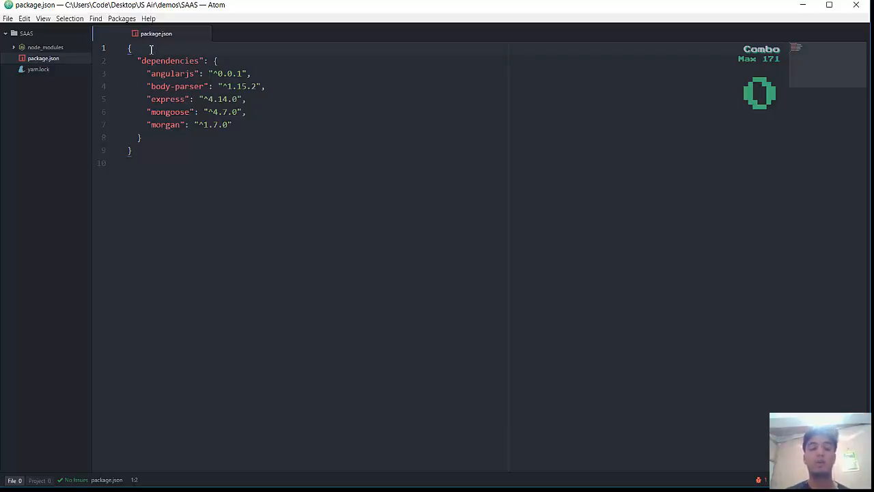
{"action": "key", "text": "enter"}
{"action": "type", "text": "\"name"}
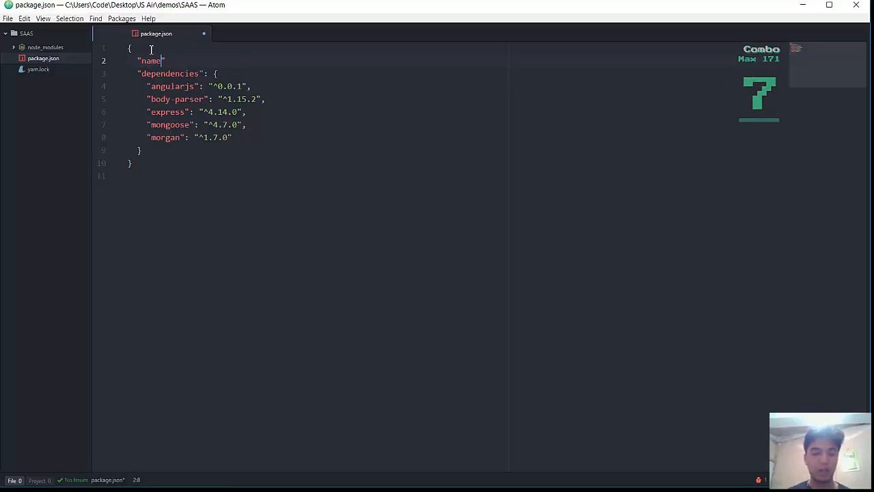
{"action": "type", "text": ": \"\""}
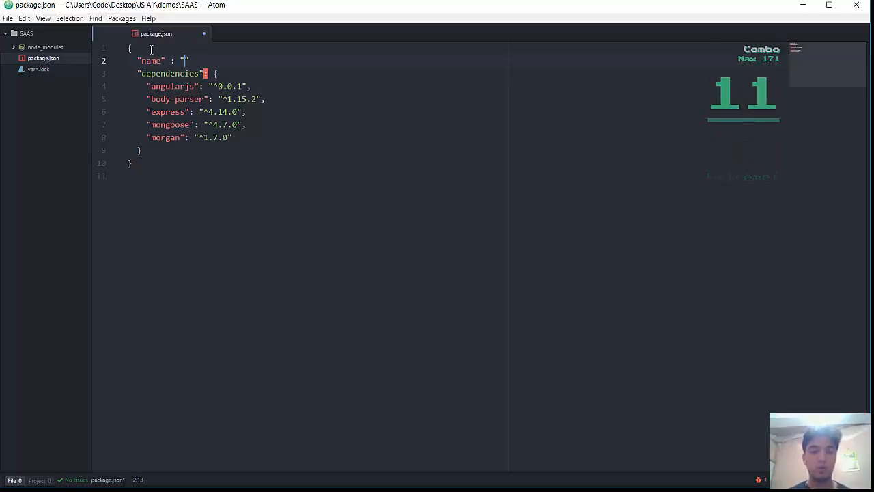
{"action": "type", "text": "S"}
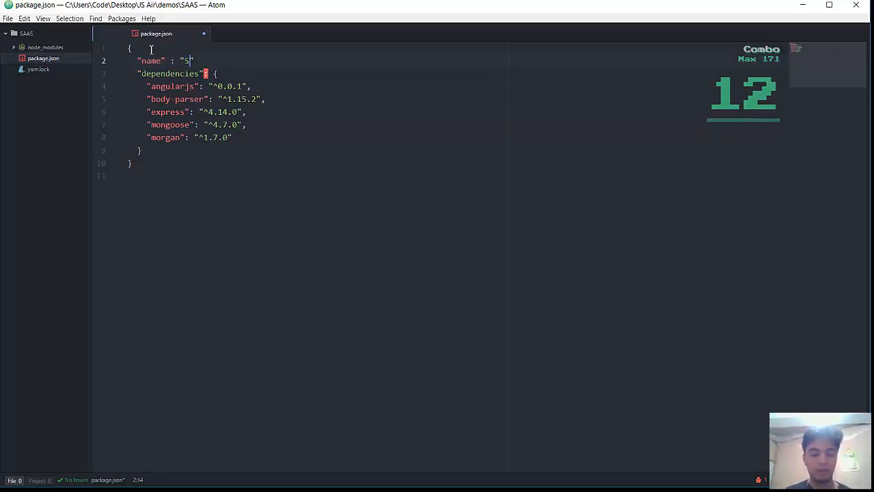
{"action": "type", "text": "AAD"}
{"action": "type", "text": "\"main\" : \"\","}
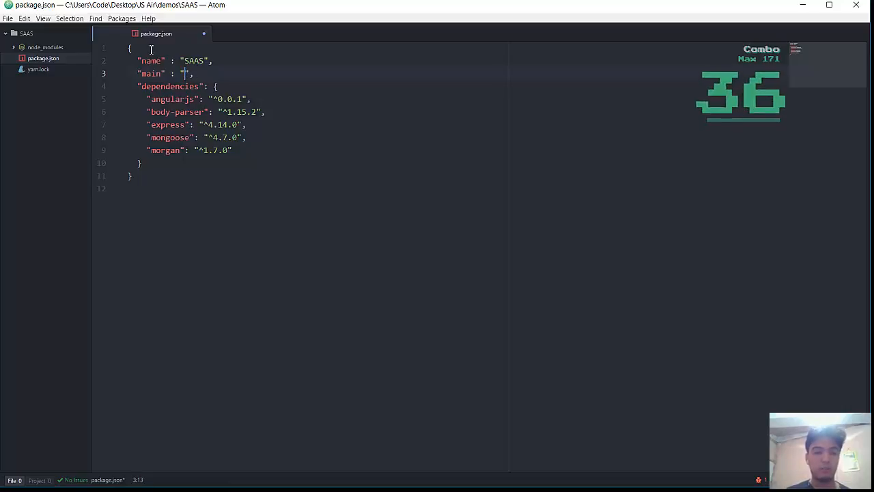
{"action": "type", "text": "api."}
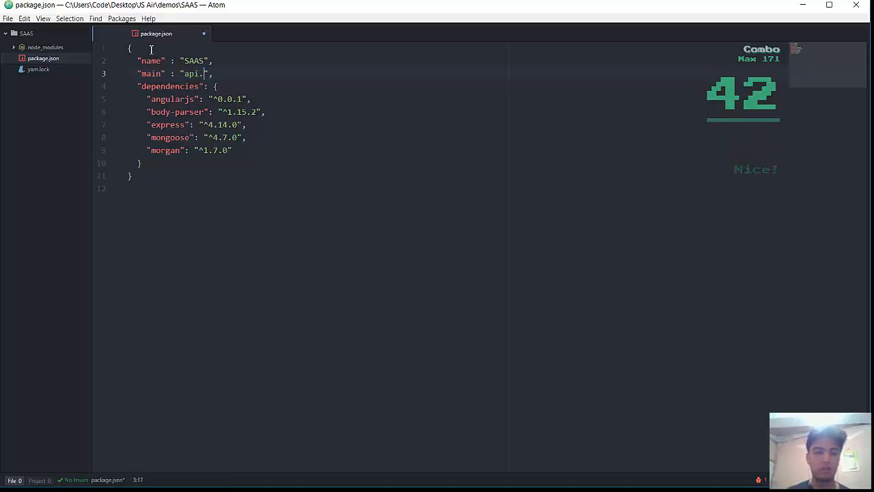
{"action": "type", "text": "js"}
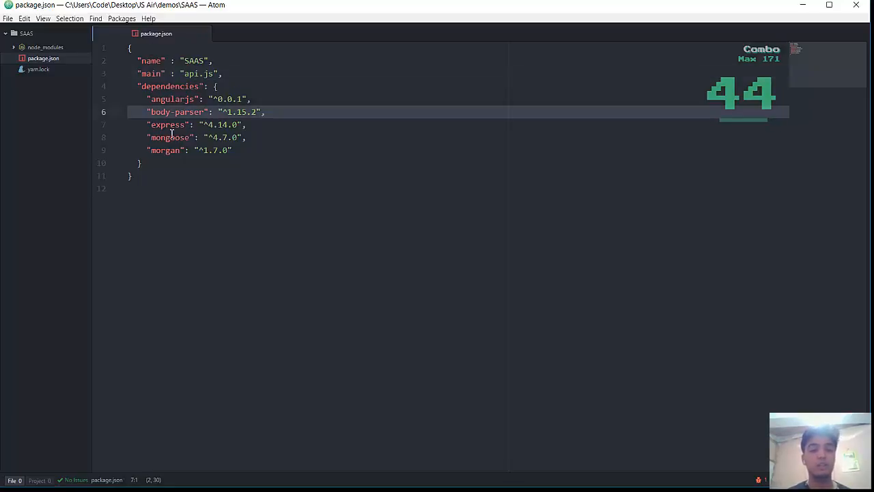
- Create a new api.js file in the SAAS project folder
{"action": "right_click", "coordinate": [26, 32]}
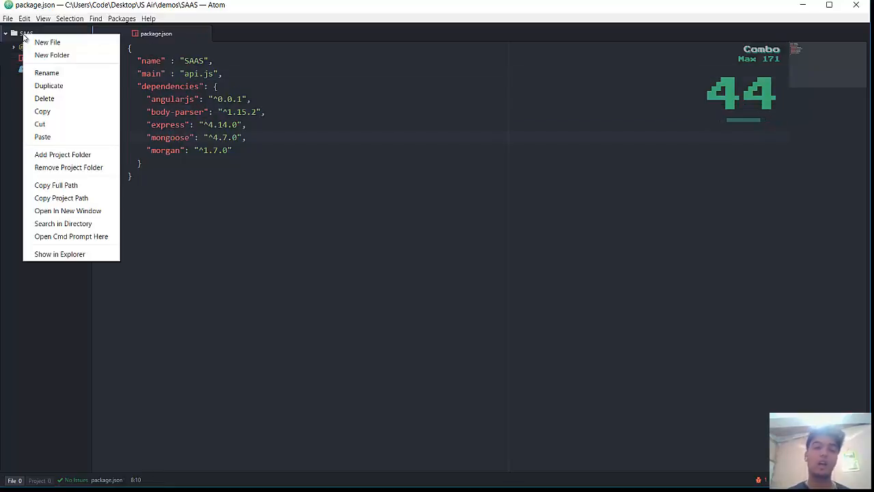
{"action": "left_click", "coordinate": [47, 41]}
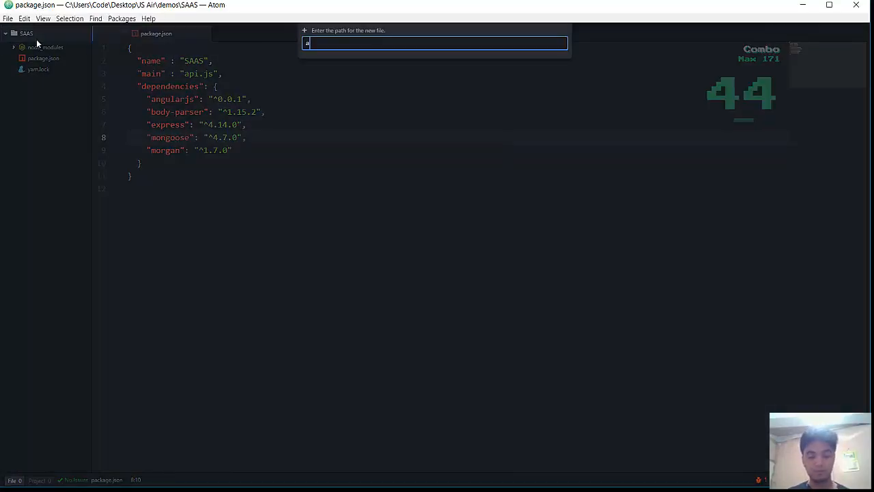
{"action": "key", "text": "enter"}
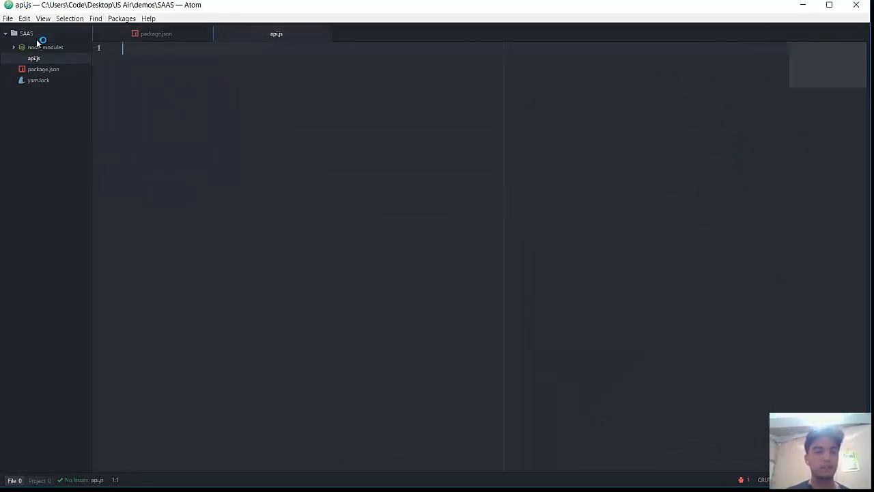
{"action": "left_click", "coordinate": [156, 33]}
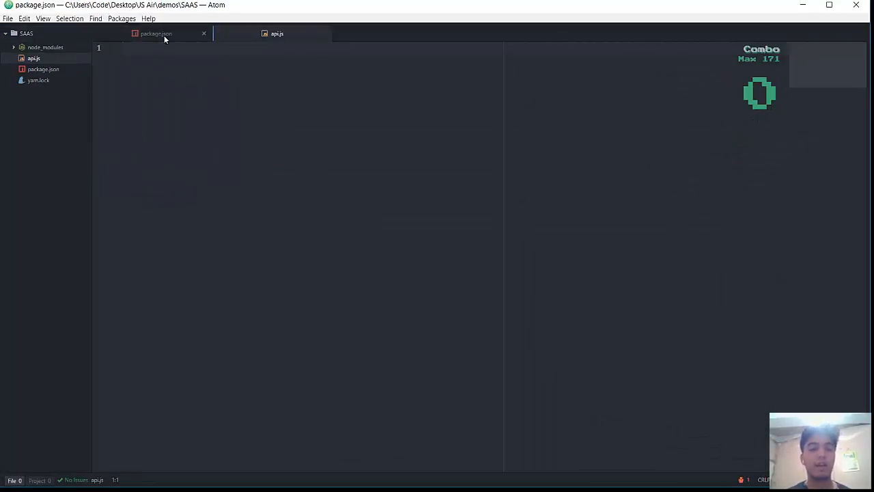
{"action": "left_click", "coordinate": [155, 34]}
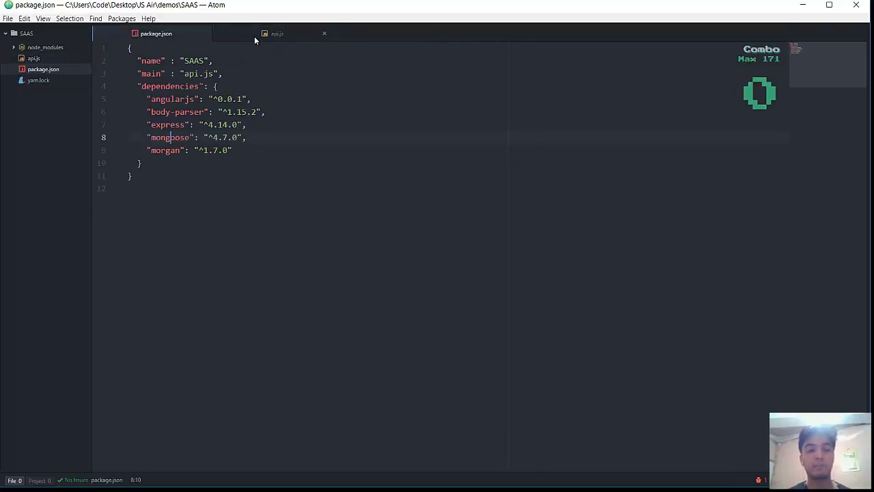
{"action": "left_click", "coordinate": [276, 33]}
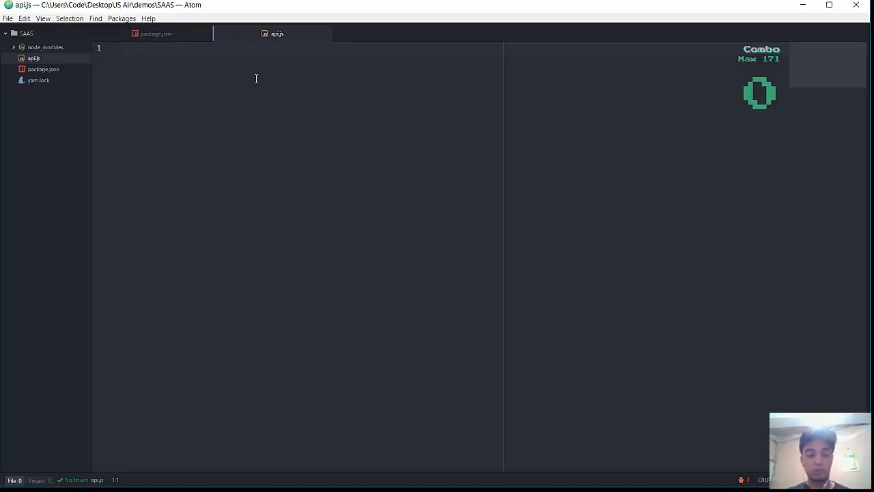
- Write 'use strict'; and const app = require('express')(); in api.js
{"action": "type", "text": "const"}
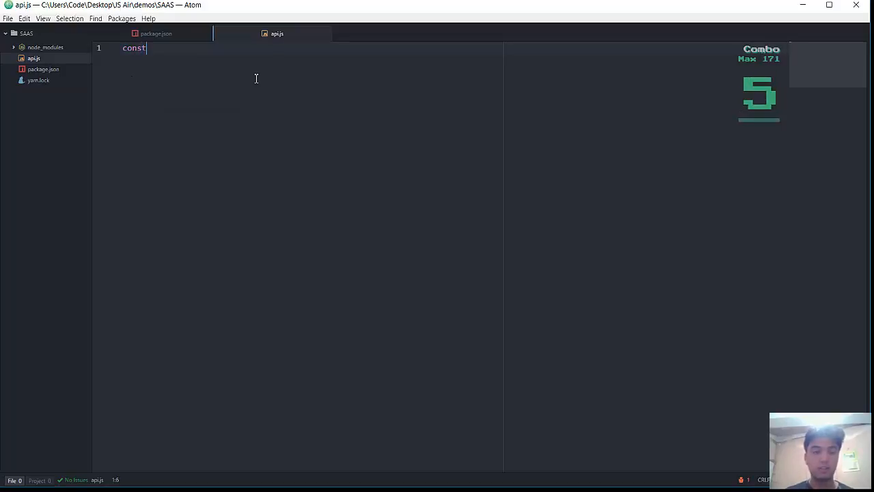
{"action": "type", "text": "\" \""}
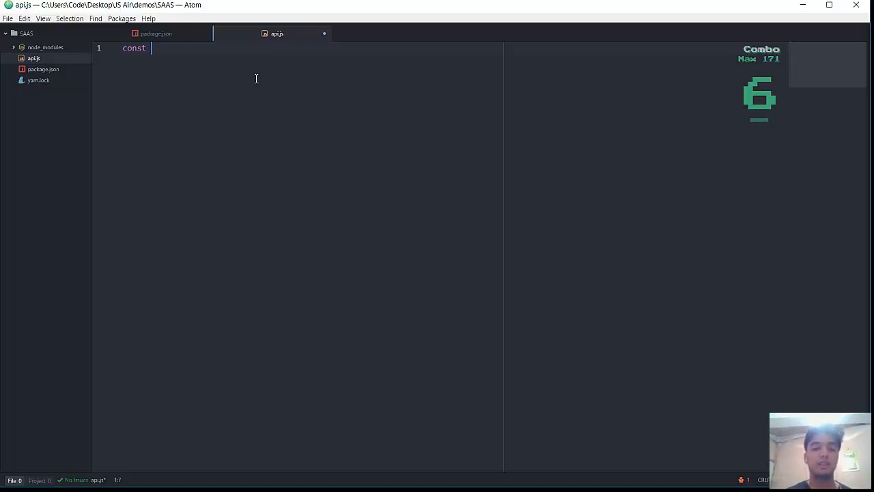
{"action": "key", "text": "Enter"}
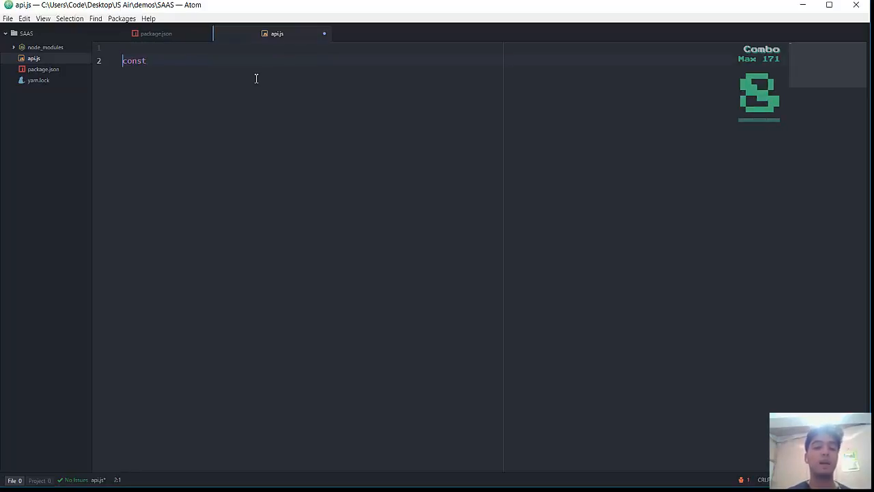
{"action": "type", "text": "'use strict';"}
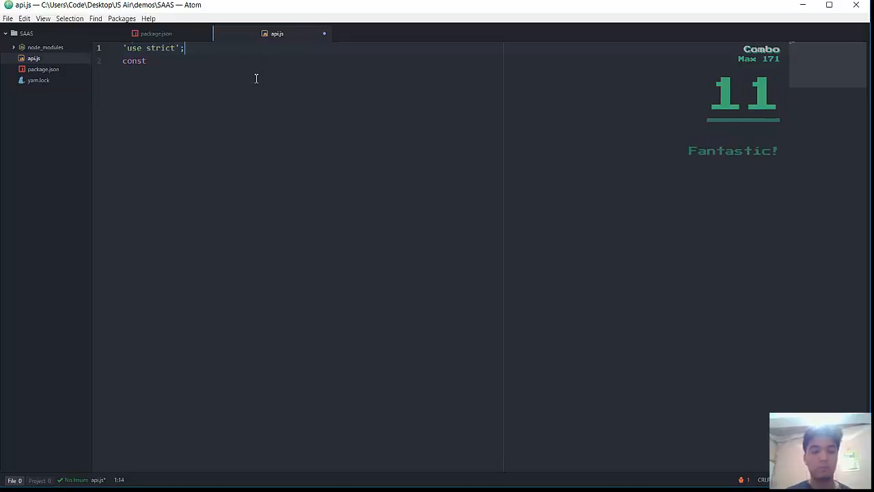
{"action": "key", "text": "enter"}
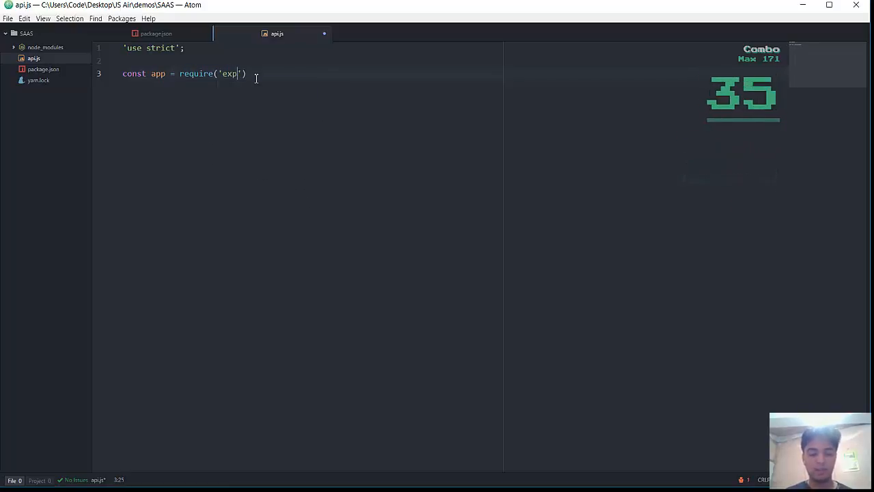
{"action": "type", "text": "ress')()"}
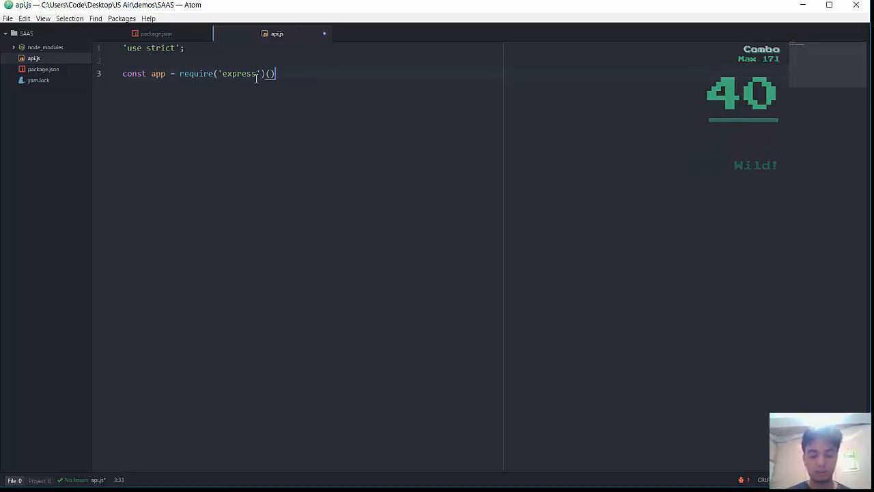
{"action": "type", "text": ";"}
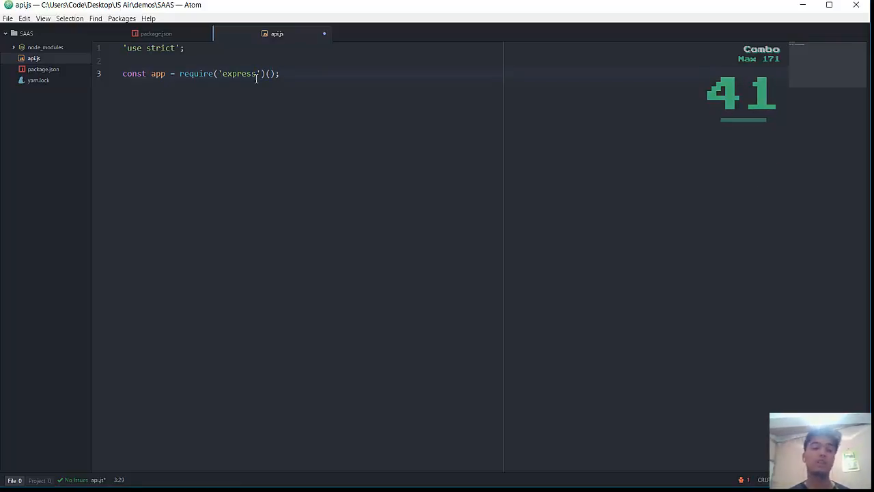
{"action": "left_click", "coordinate": [278, 74]}
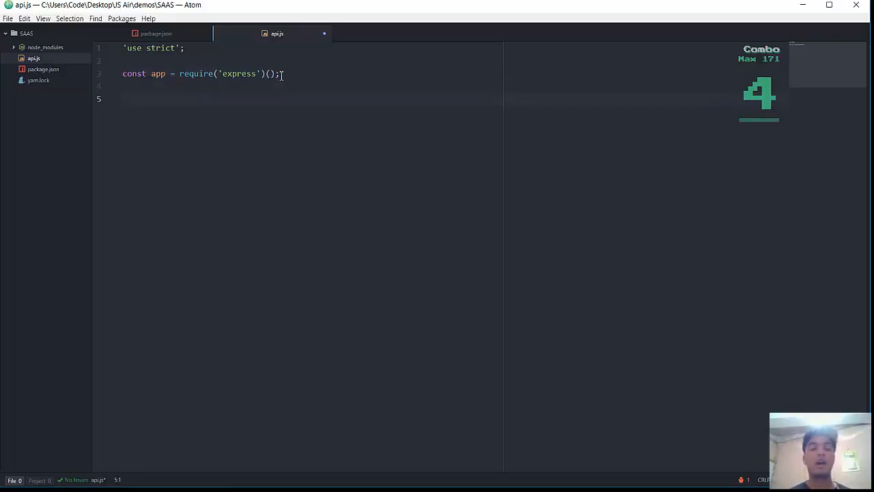
- Add app.listen(3000) with a callback logging "Listening over port 3000 !"
{"action": "type", "text": "app"}
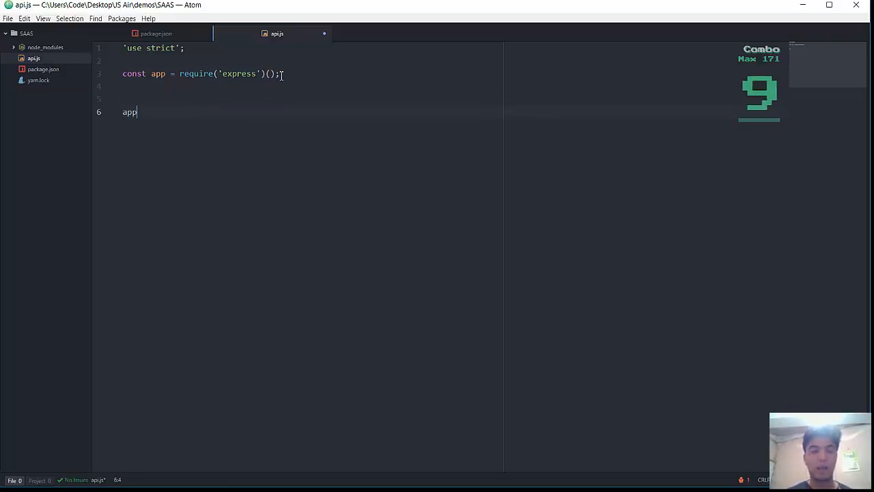
{"action": "type", "text": ".list"}
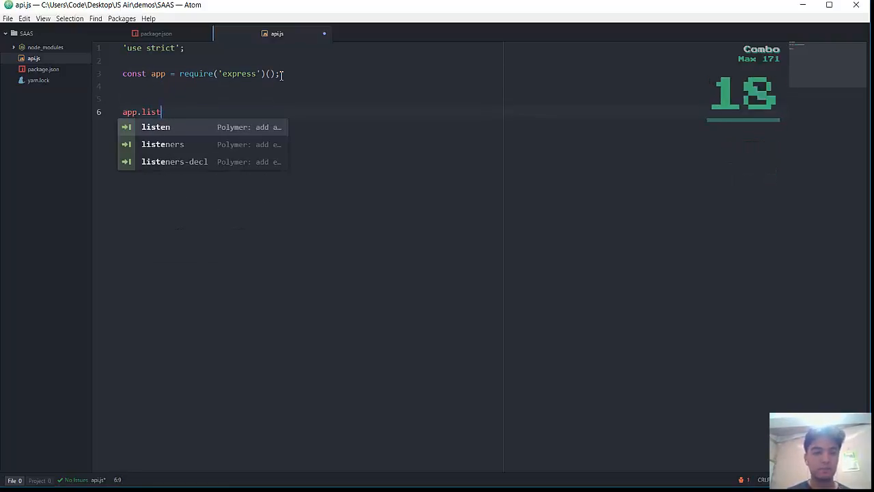
{"action": "key", "text": "BackSpace"}
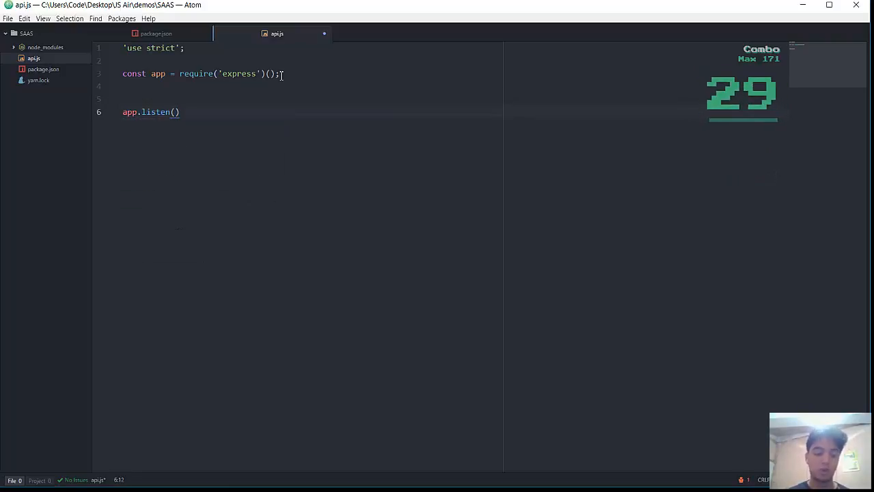
{"action": "type", "text": "\"3000\""}
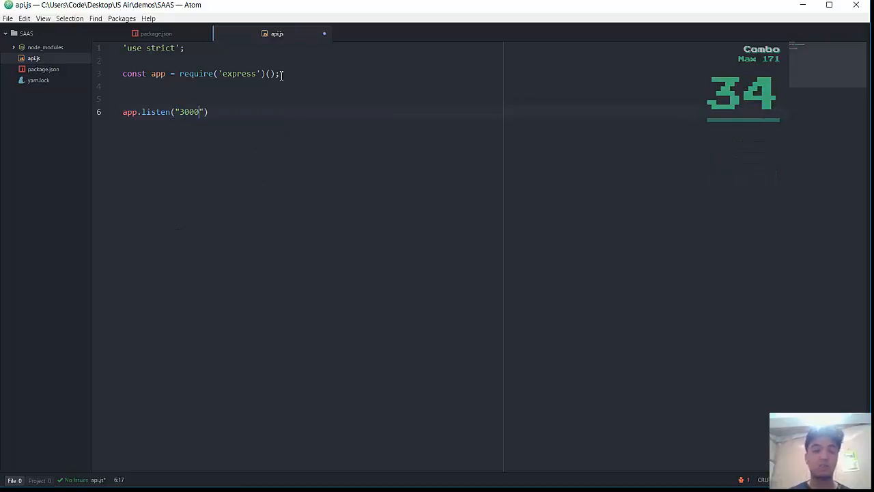
{"action": "type", "text": ", ()"}
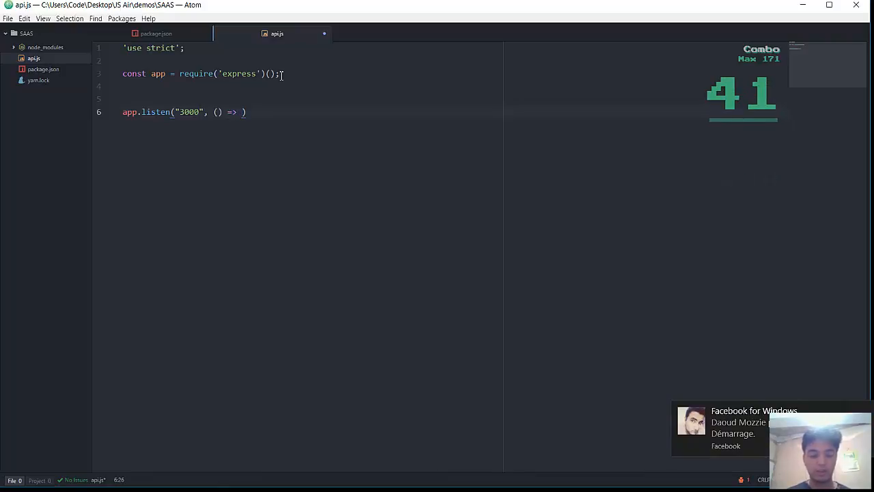
{"action": "type", "text": "{}"}
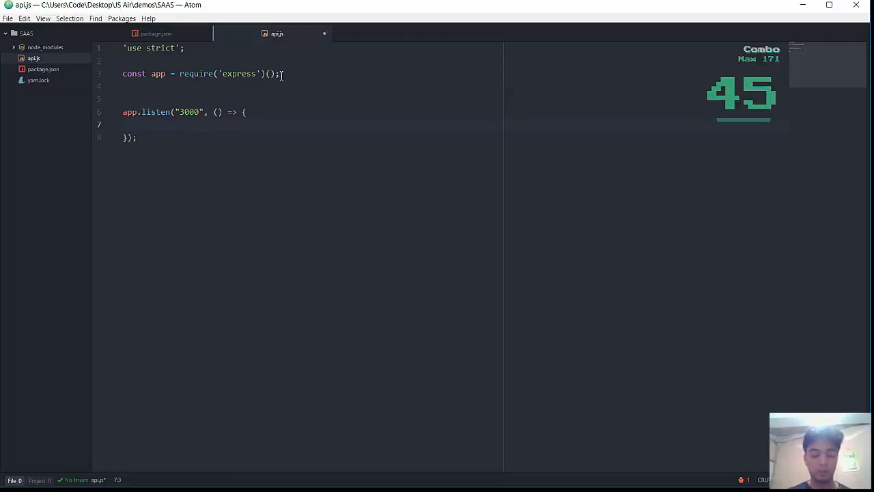
{"action": "type", "text": "console.log(\"\");"}
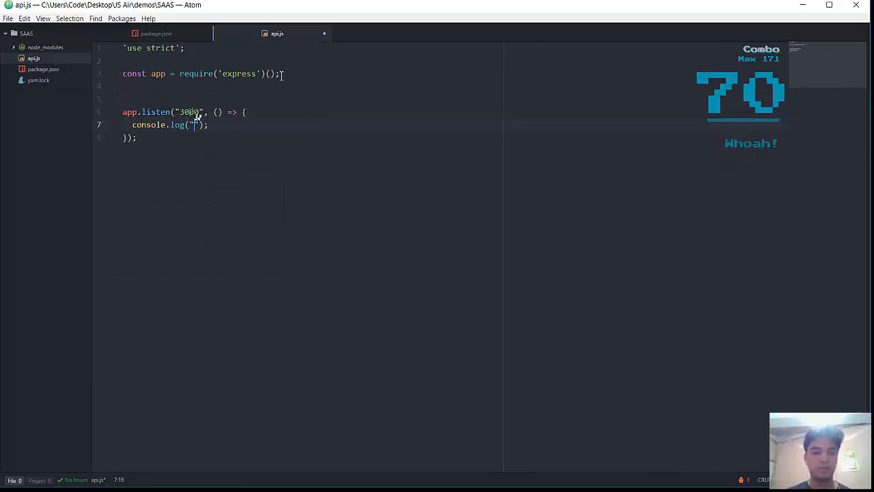
{"action": "type", "text": "Listening over"}
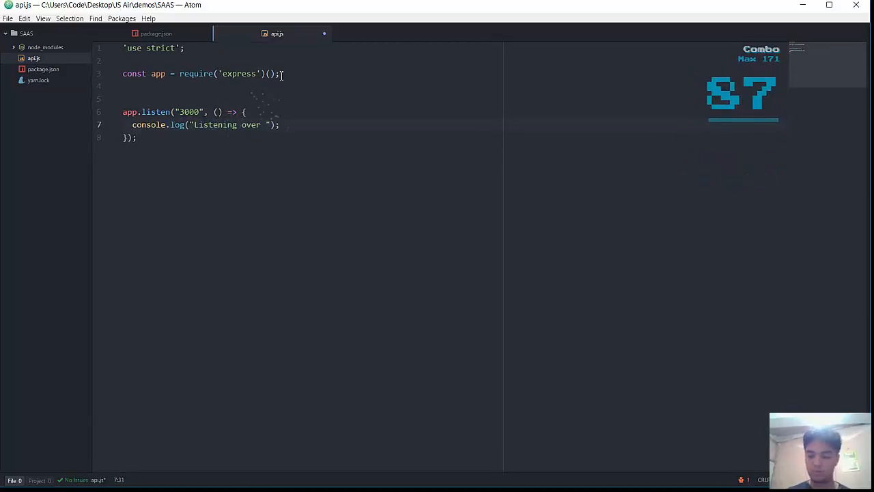
{"action": "type", "text": "port 3000"}
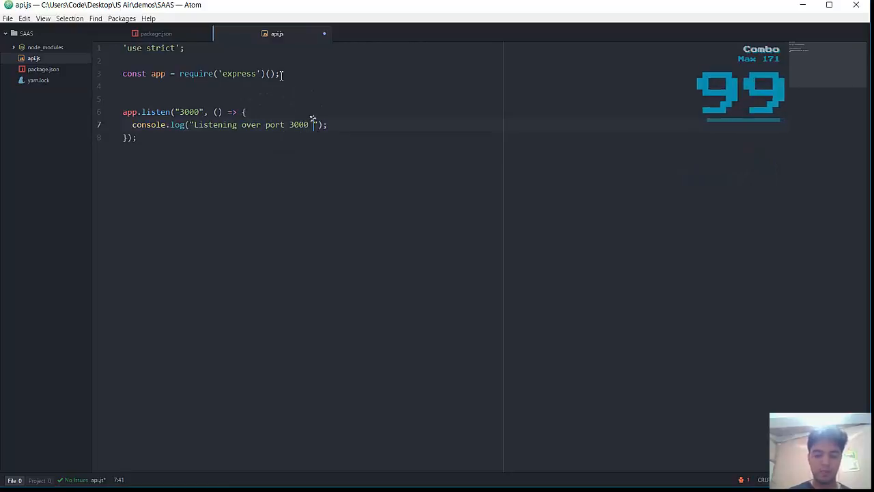
{"action": "type", "text": "!"}
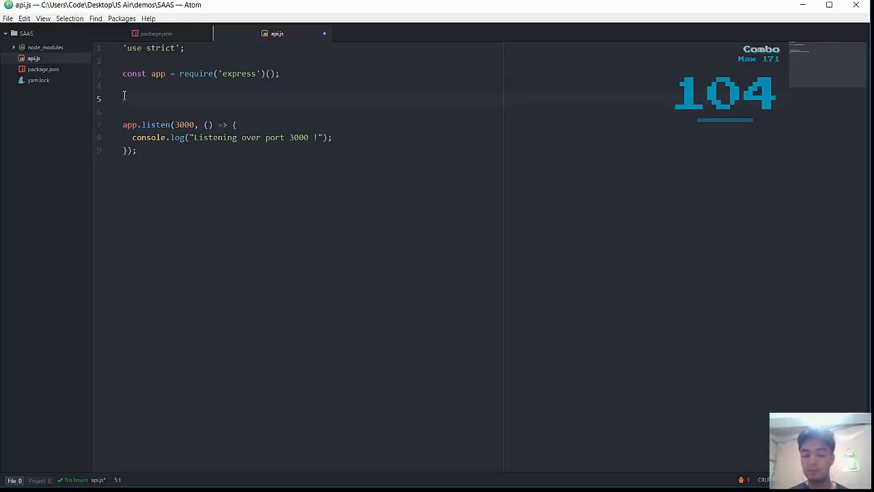
- Add a '//Introducing a route !' comment and an empty app.get("/", (req, res) => {}) handler
{"action": "type", "text": "//Introduc"}
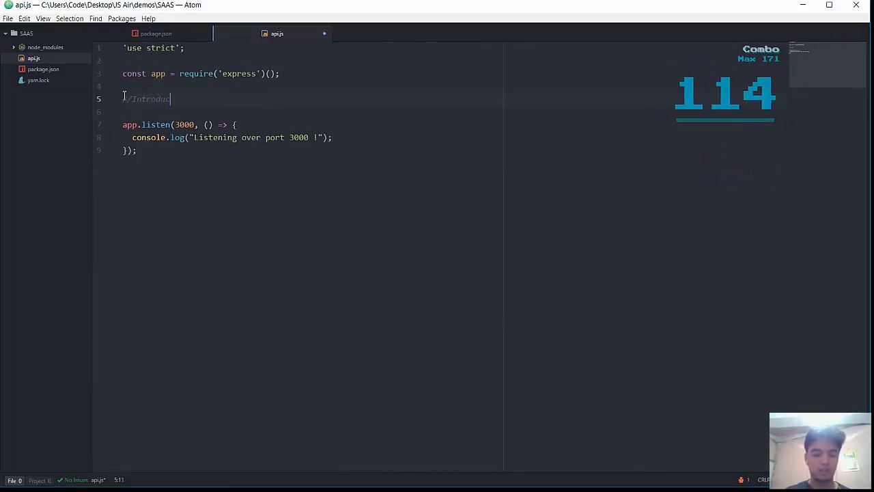
{"action": "type", "text": "ing a route"}
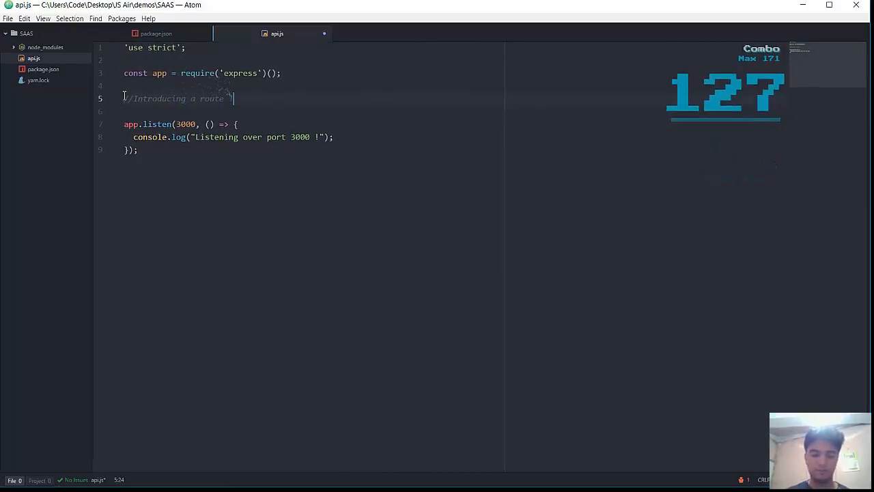
{"action": "key", "text": "enter"}
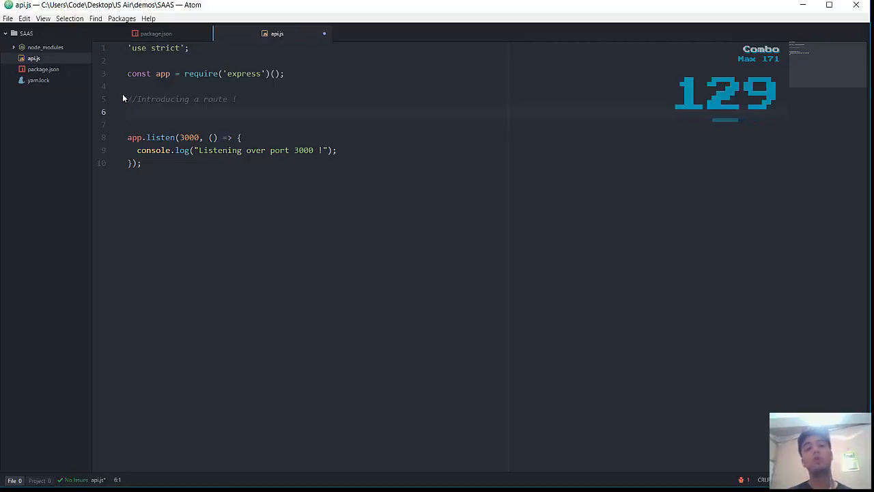
{"action": "type", "text": "app."}
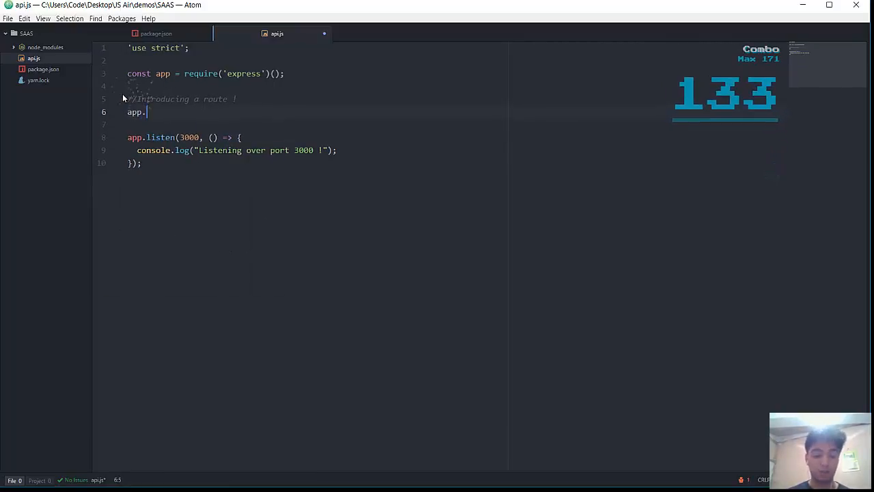
{"action": "type", "text": "get()"}
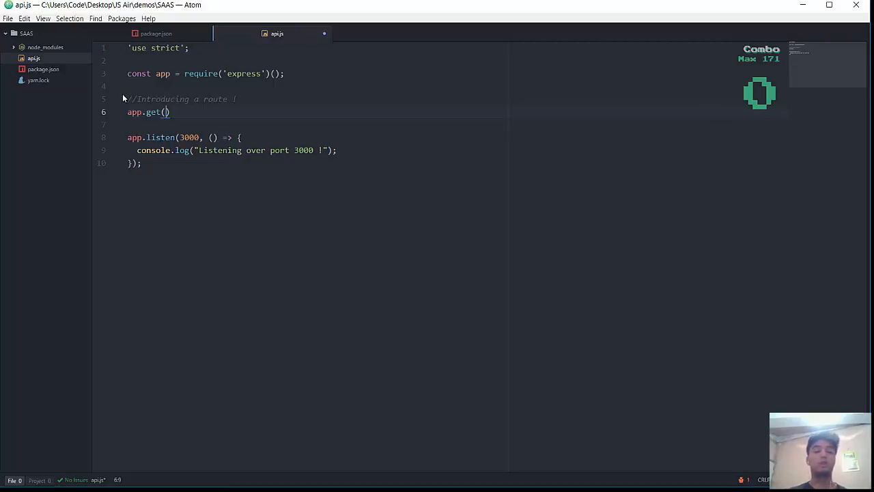
{"action": "type", "text": "\""}
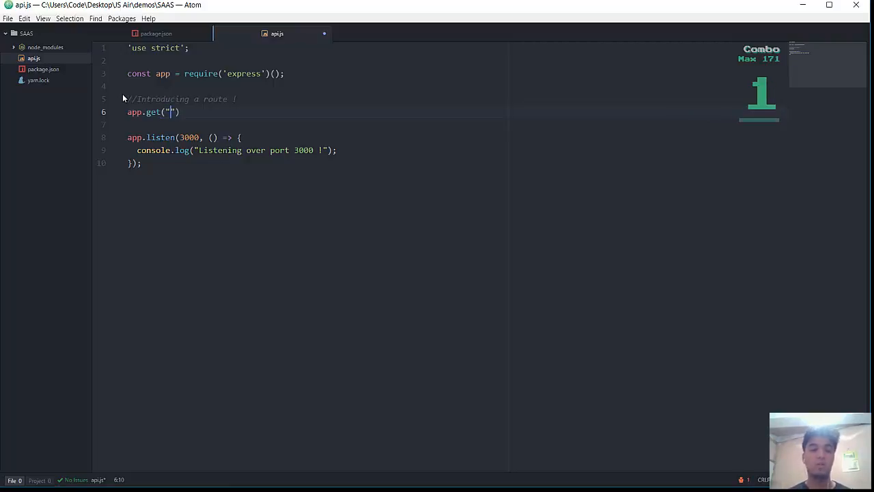
{"action": "type", "text": "/"}
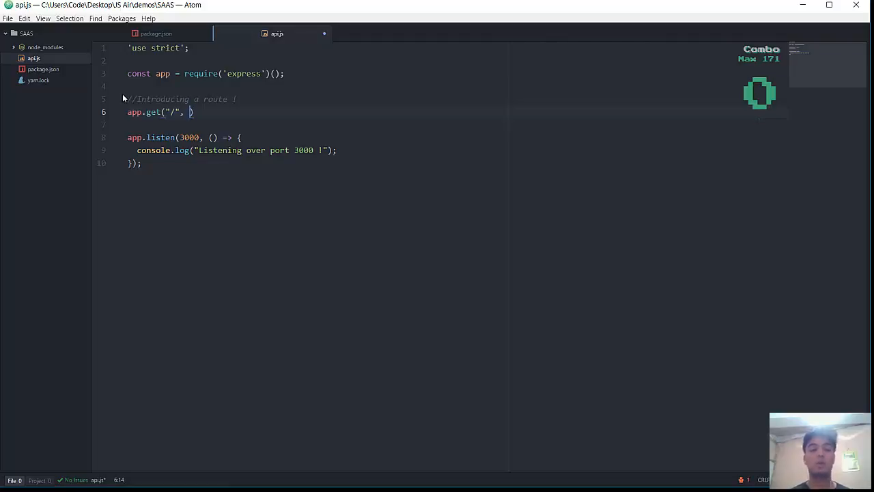
{"action": "type", "text": "("}
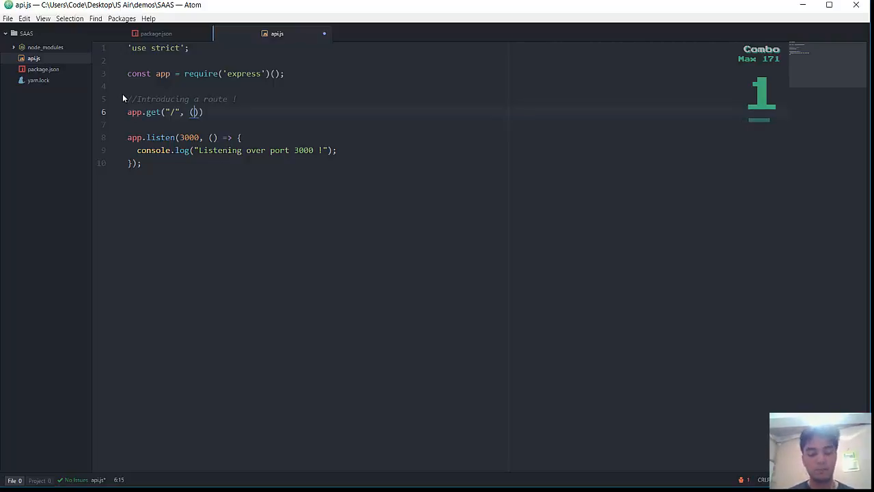
{"action": "type", "text": "req,"}
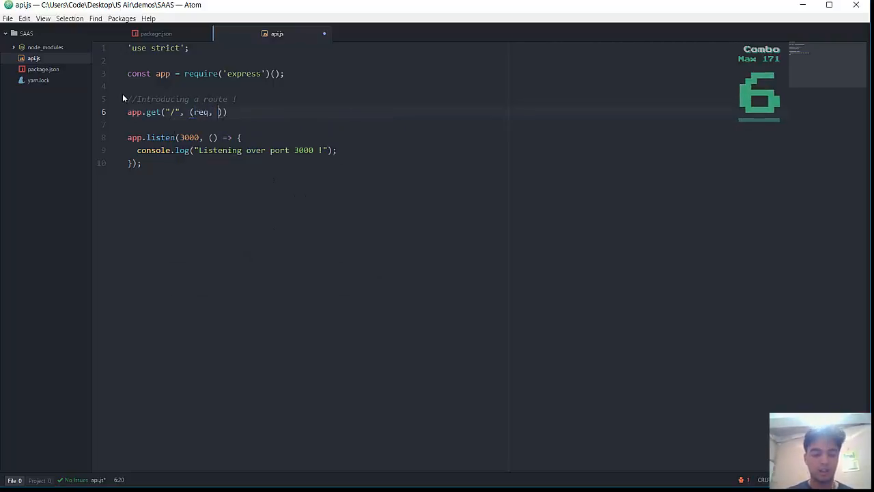
{"action": "type", "text": "res) =>{"}
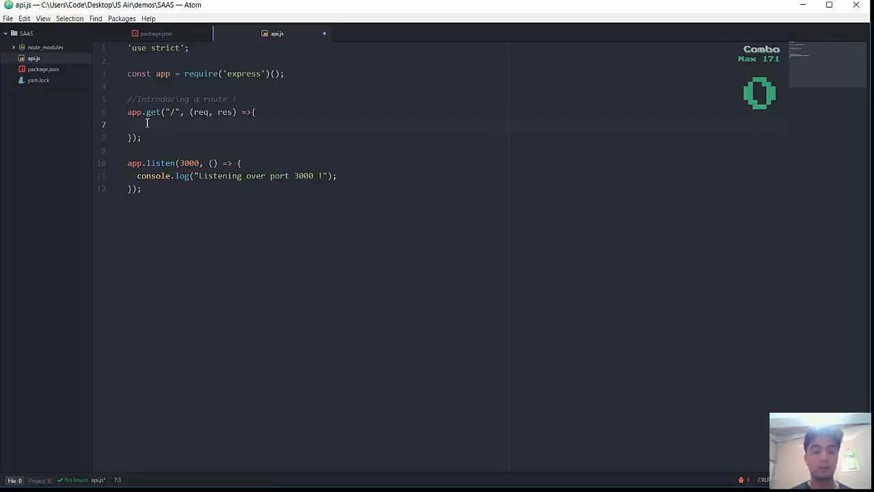
- Make the handler return res.status(200).json({success: true, message: 'Hello world !'})
{"action": "type", "text": "res"}
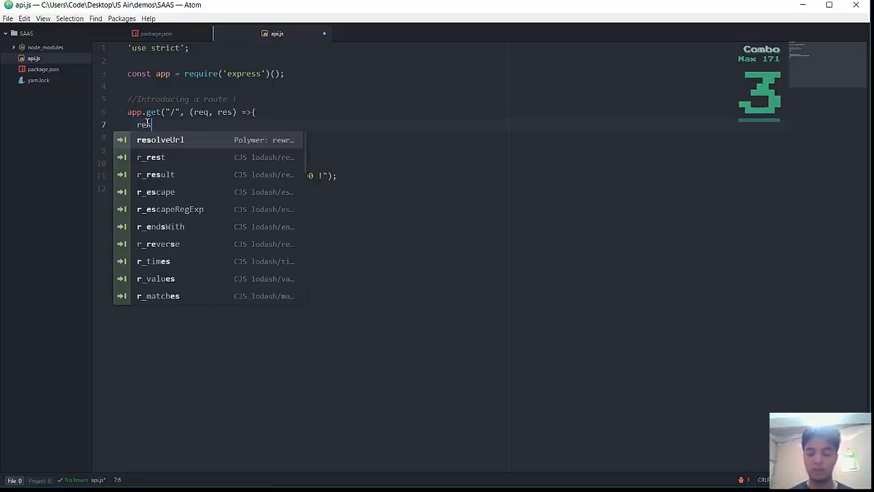
{"action": "type", "text": "."}
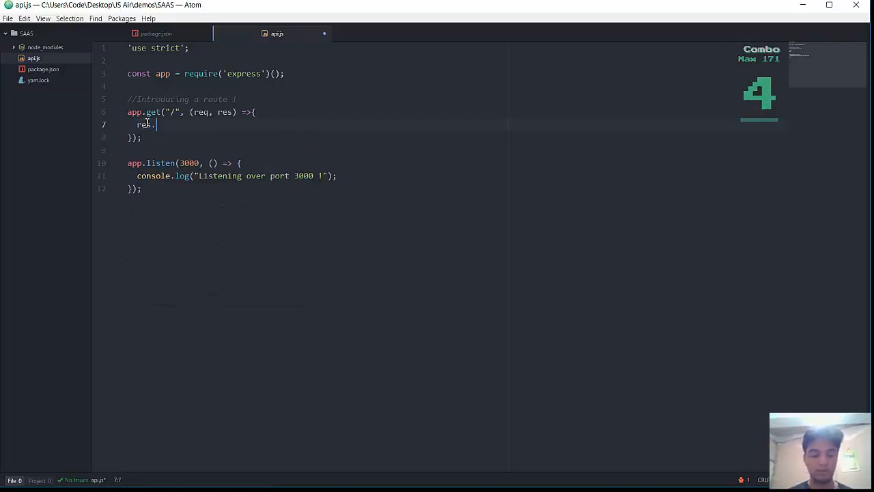
{"action": "type", "text": "status()"}
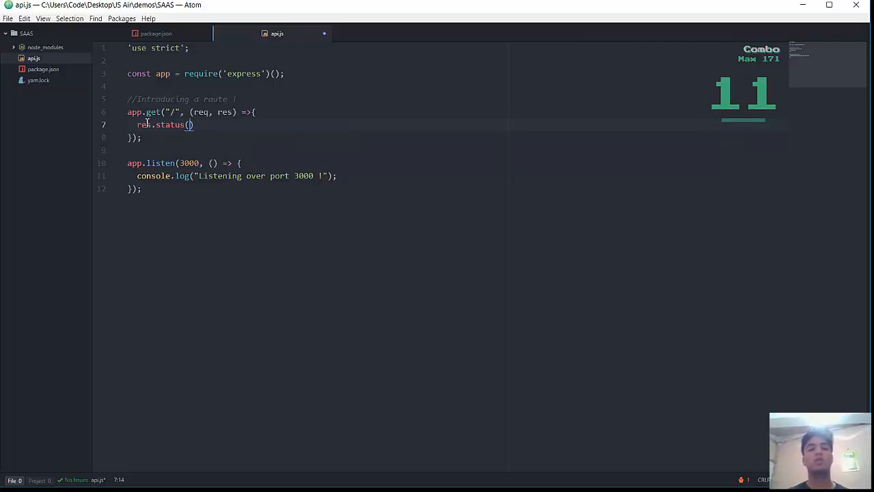
{"action": "type", "text": "200"}
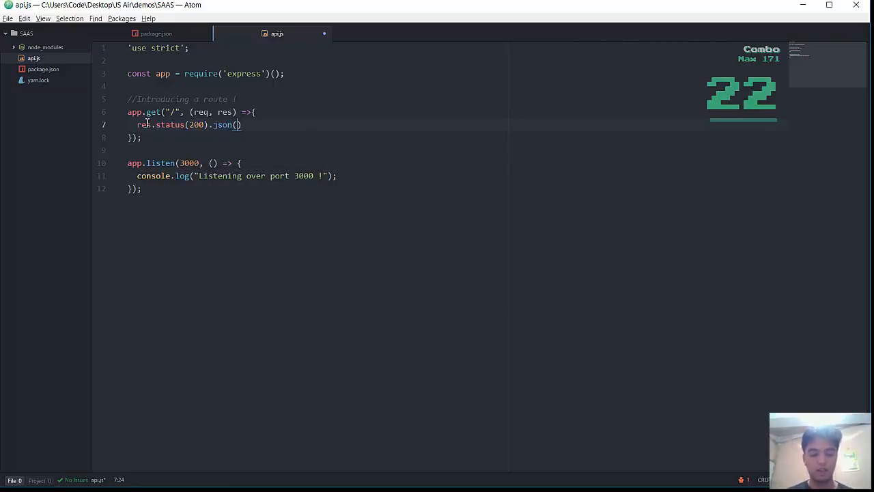
{"action": "type", "text": "{succ"}
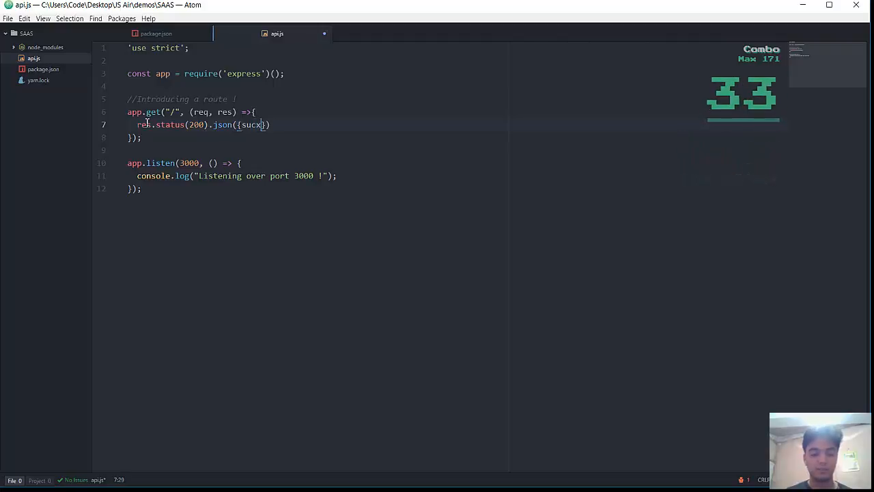
{"action": "type", "text": "success: true, message:"}
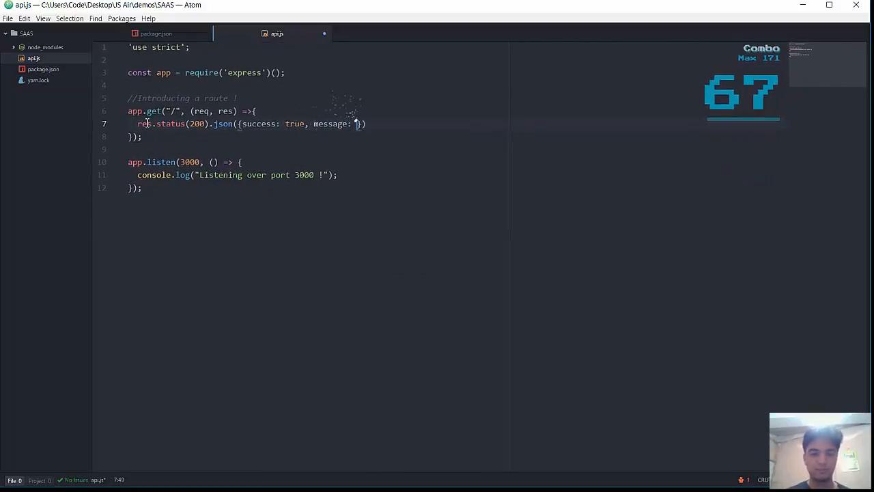
{"action": "type", "text": "Hello world !"}
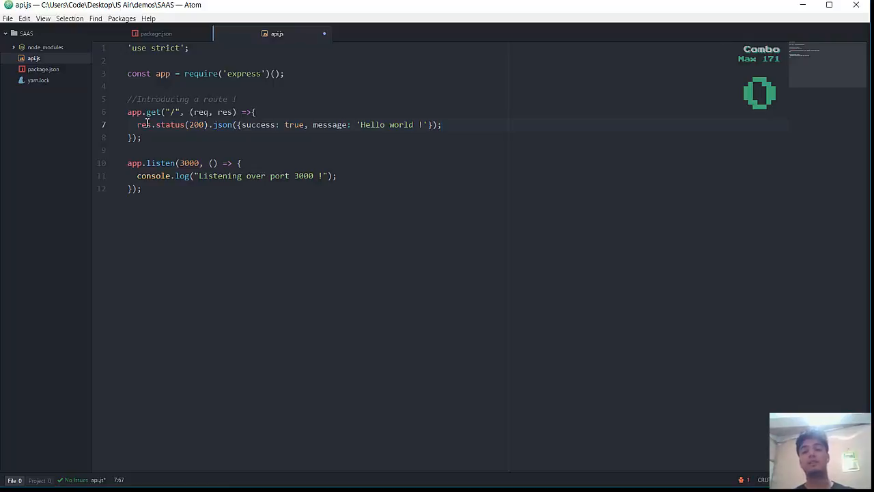
{"action": "left_click", "coordinate": [440, 125]}
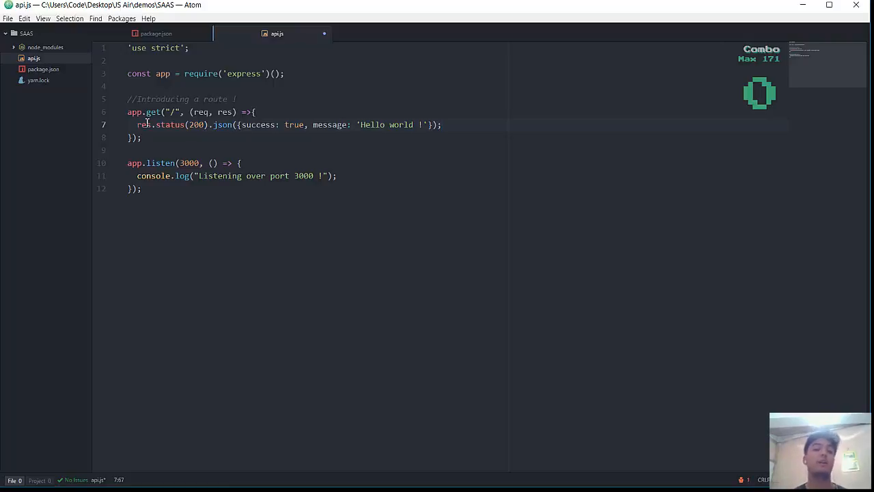
{"action": "left_click", "coordinate": [442, 124]}
{"action": "type", "text": "nodemon a"}
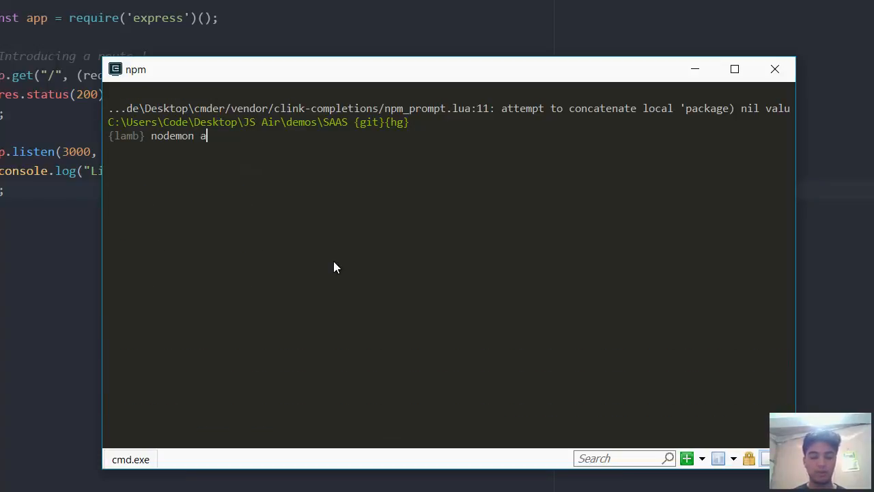
- Start the server with nodemon api so it listens on port 3000
{"action": "type", "text": "pi"}
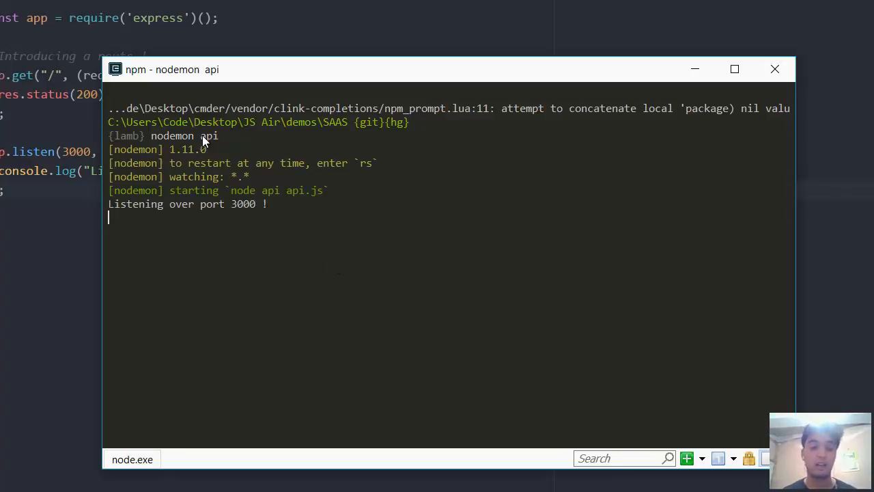
{"action": "mouse_move", "coordinate": [212, 142]}
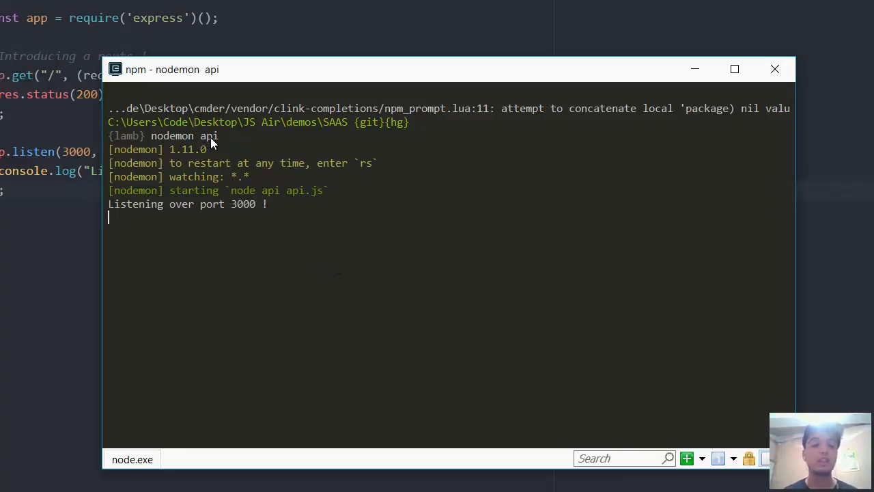
{"action": "mouse_move", "coordinate": [127, 212]}
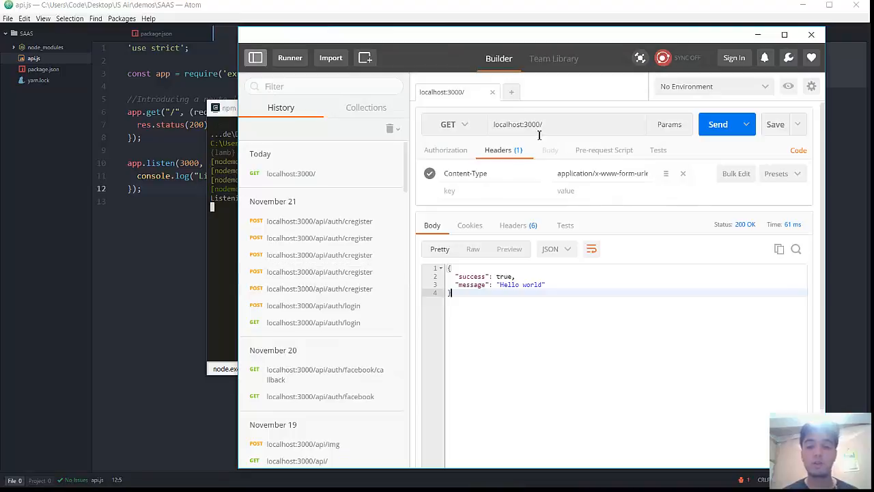
- Send a GET to localhost:3000/ from a new Postman tab and view the 200 JSON response
{"action": "left_click", "coordinate": [510, 91]}
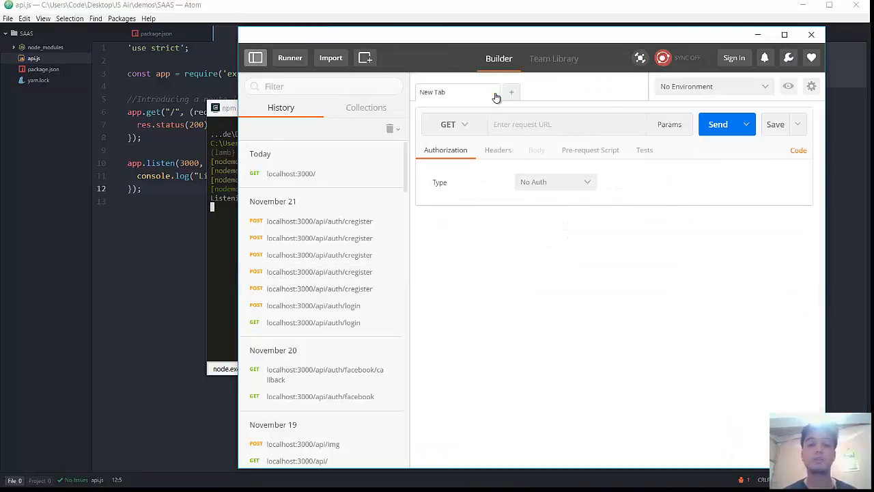
{"action": "mouse_move", "coordinate": [519, 116]}
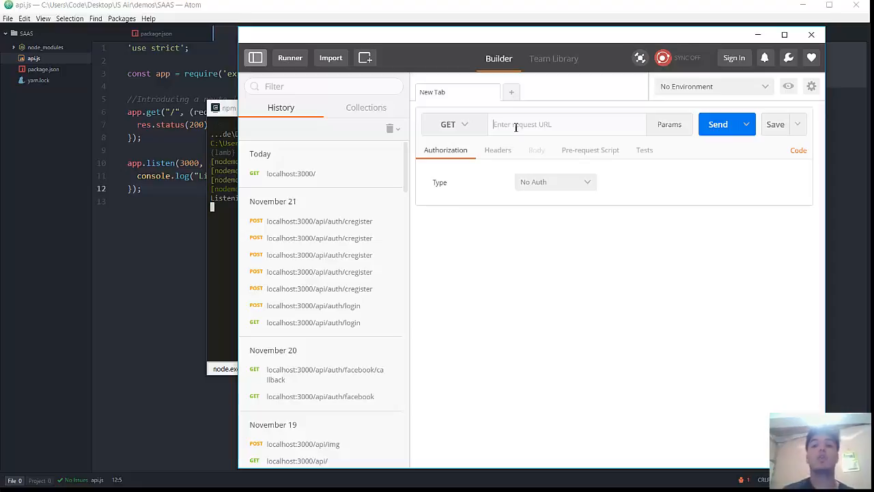
{"action": "type", "text": "lo"}
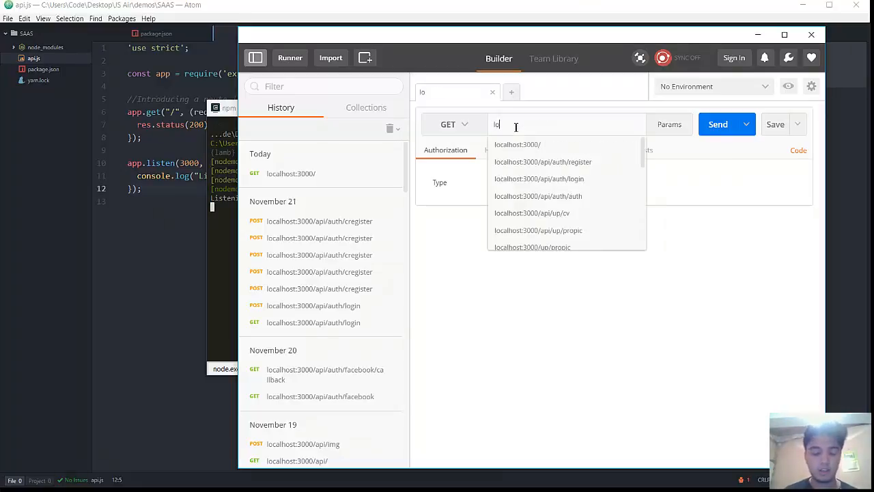
{"action": "left_click", "coordinate": [518, 144]}
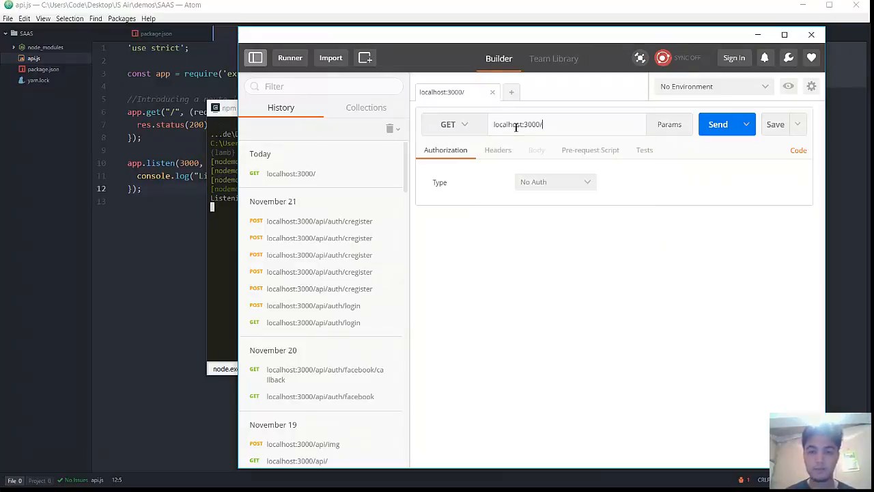
{"action": "left_click", "coordinate": [718, 125]}
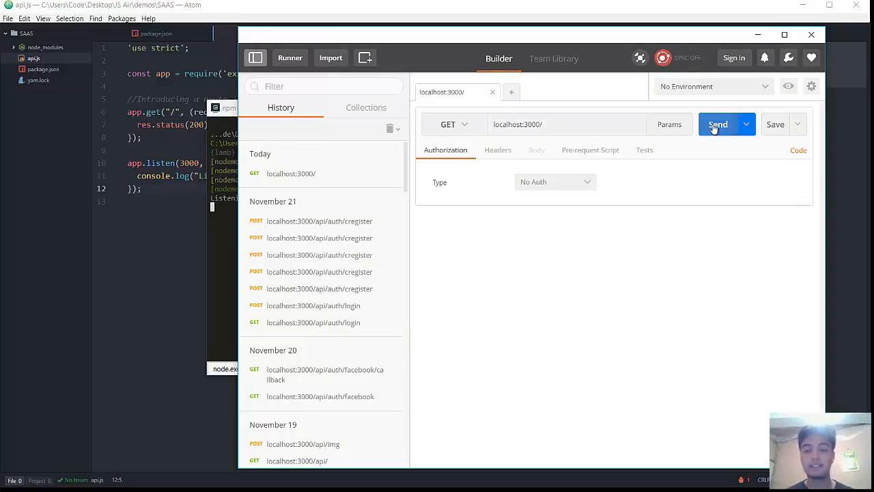
{"action": "left_click", "coordinate": [718, 124]}
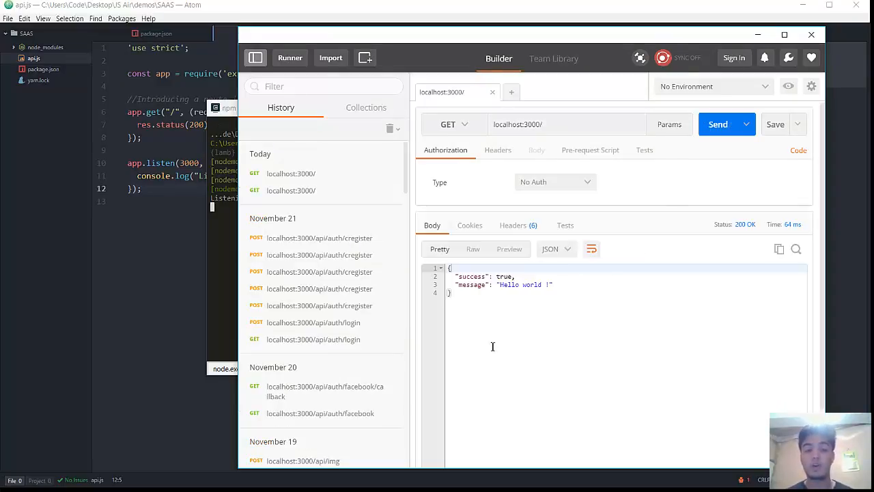
{"action": "double_click", "coordinate": [472, 276]}
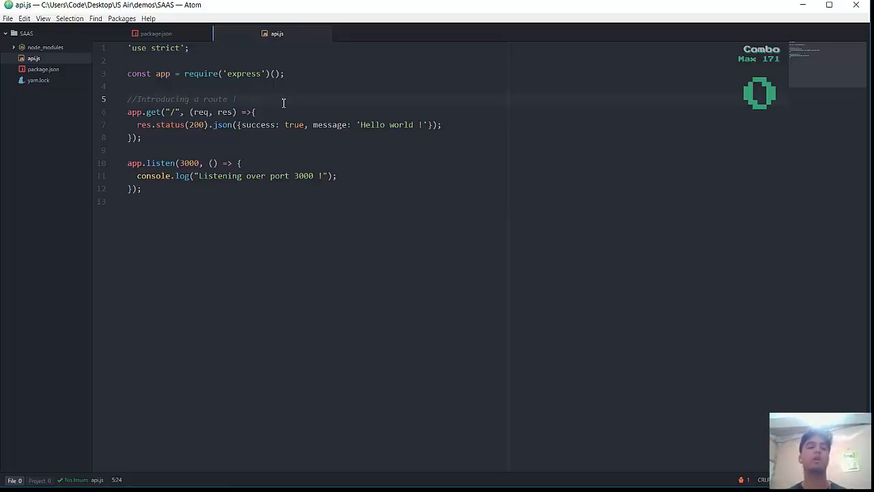
- Add const morgan = require('morgan'); to api.js
{"action": "type", "text": "const"}
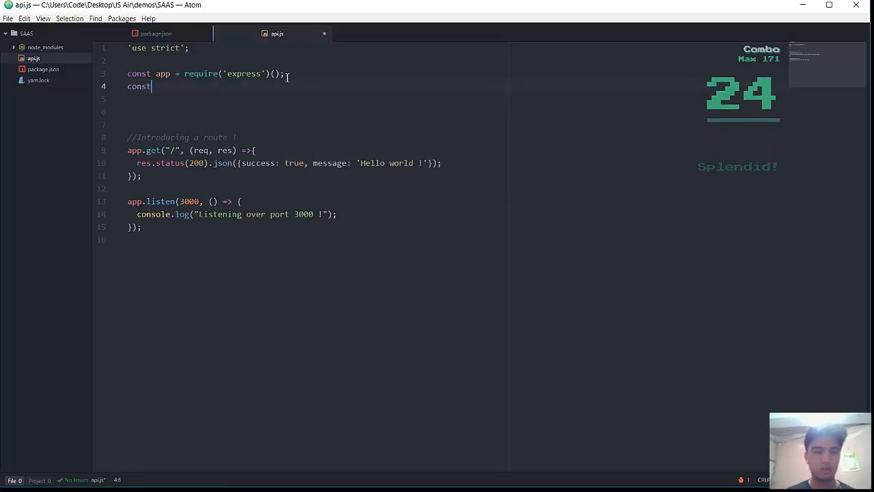
{"action": "type", "text": "morgan = require('"}
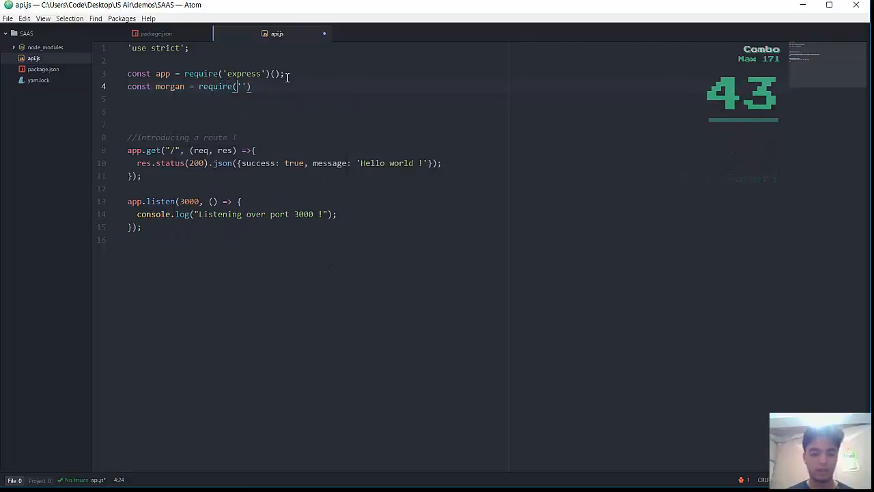
{"action": "type", "text": "morgan"}
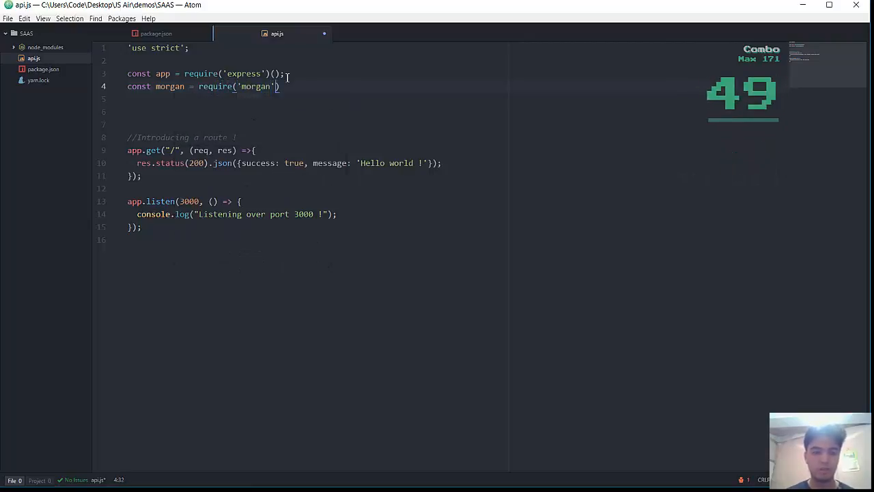
{"action": "type", "text": ";"}
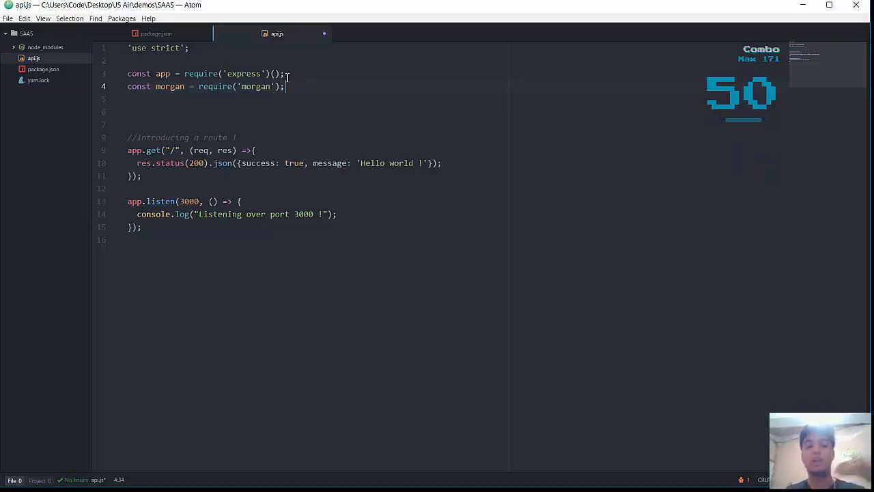
- On a new line, register morgan middleware with app.use(morgan('dev'));
{"action": "key", "text": "enter"}
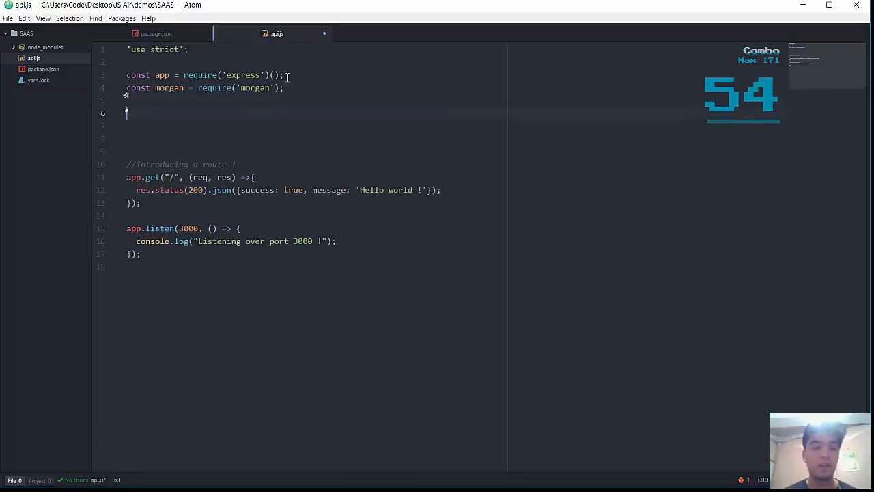
{"action": "type", "text": "app"}
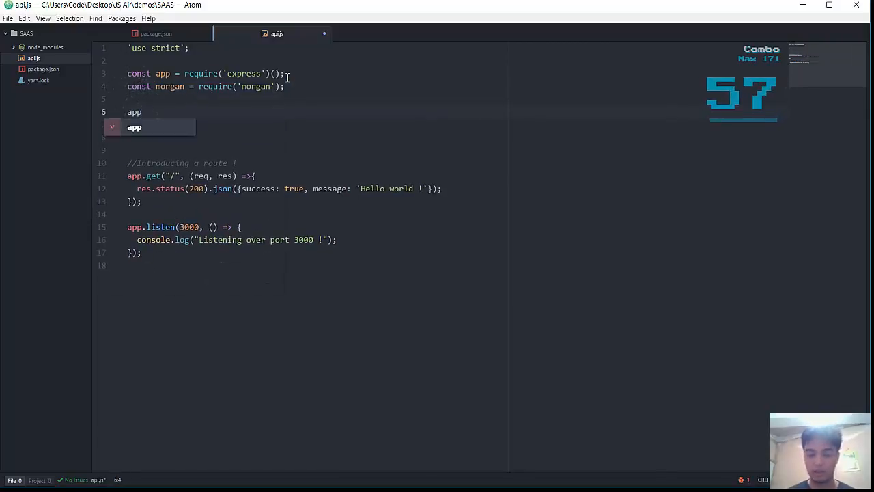
{"action": "type", "text": ".use"}
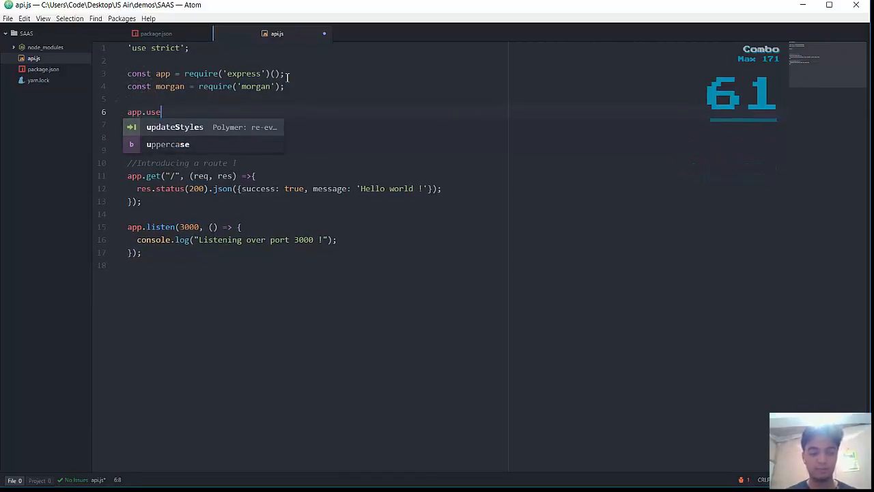
{"action": "type", "text": "(mog)"}
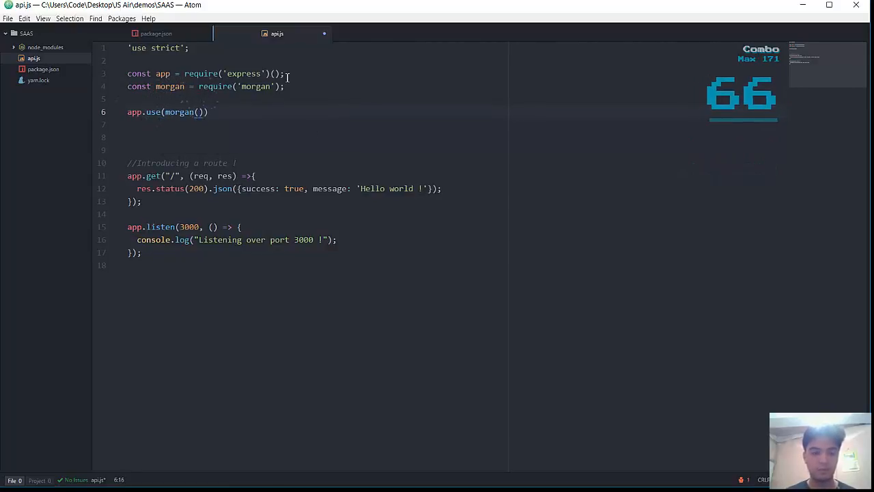
{"action": "type", "text": "'de"}
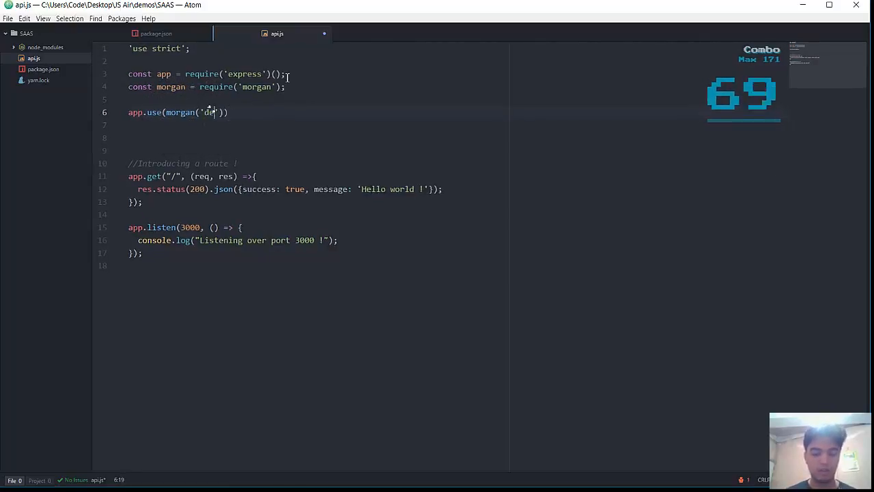
{"action": "type", "text": "v"}
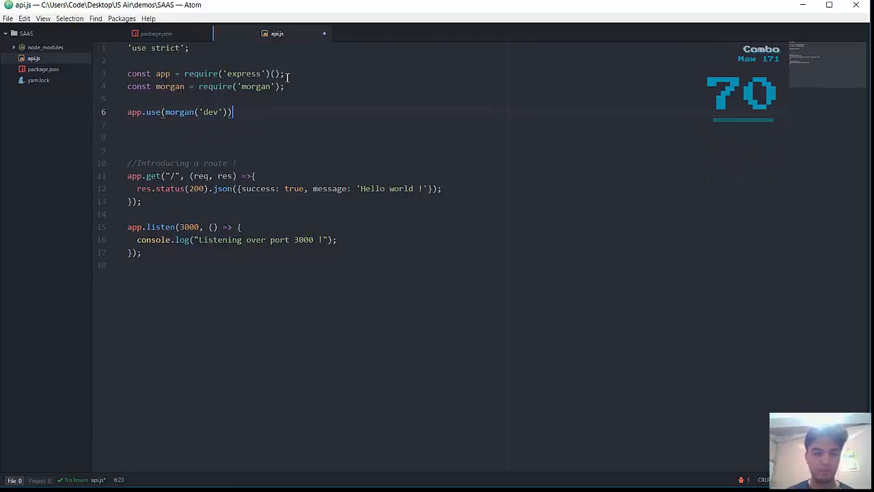
{"action": "type", "text": ";"}
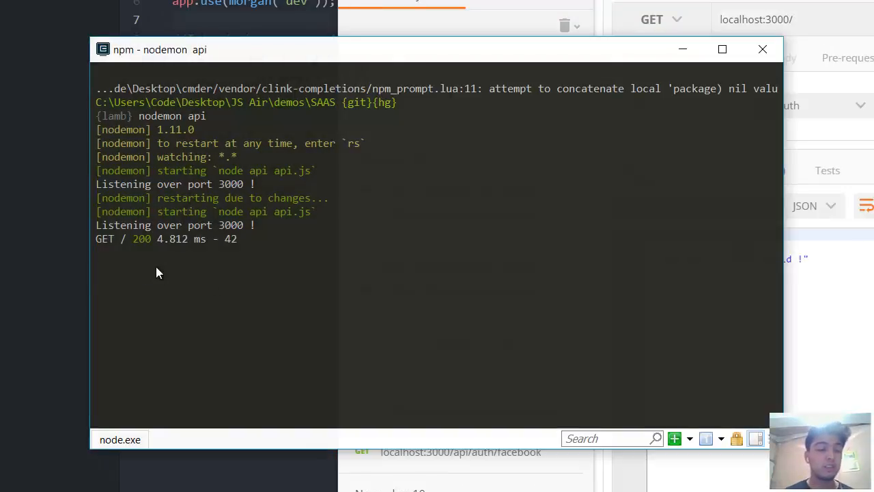
{"action": "mouse_move", "coordinate": [103, 256]}
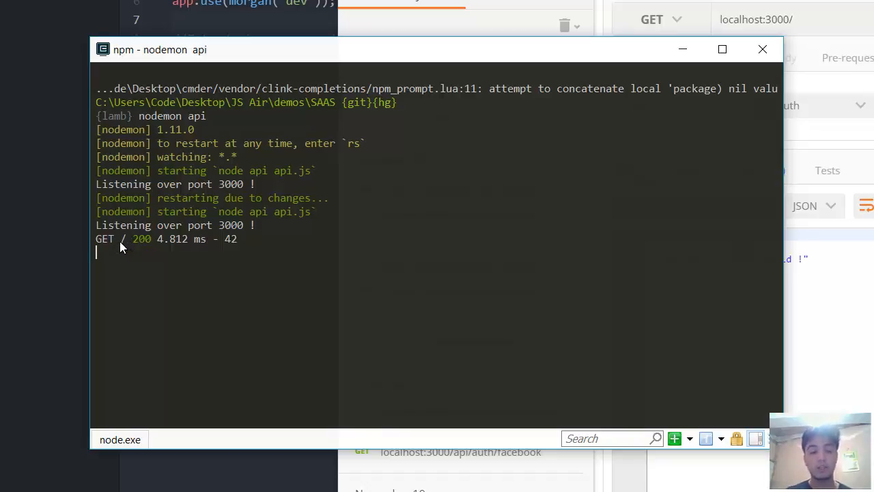
{"action": "mouse_move", "coordinate": [141, 246]}
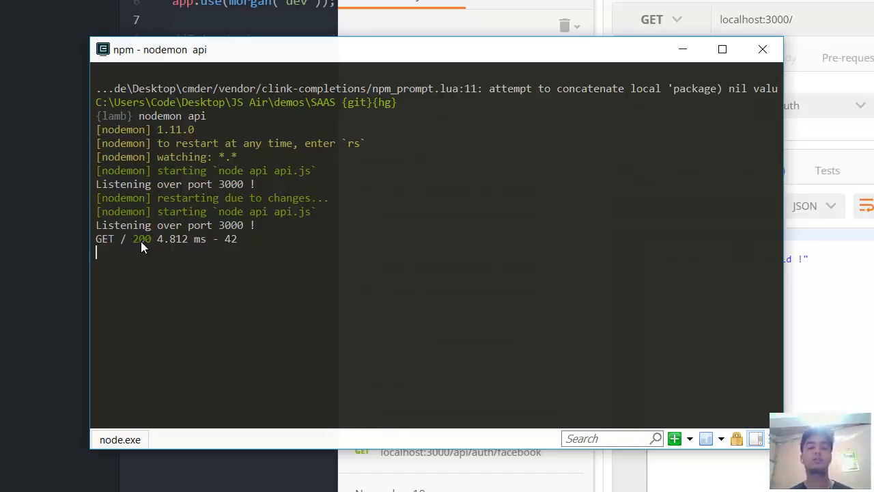
{"action": "mouse_move", "coordinate": [168, 249]}
{"action": "type", "text": "api/"}
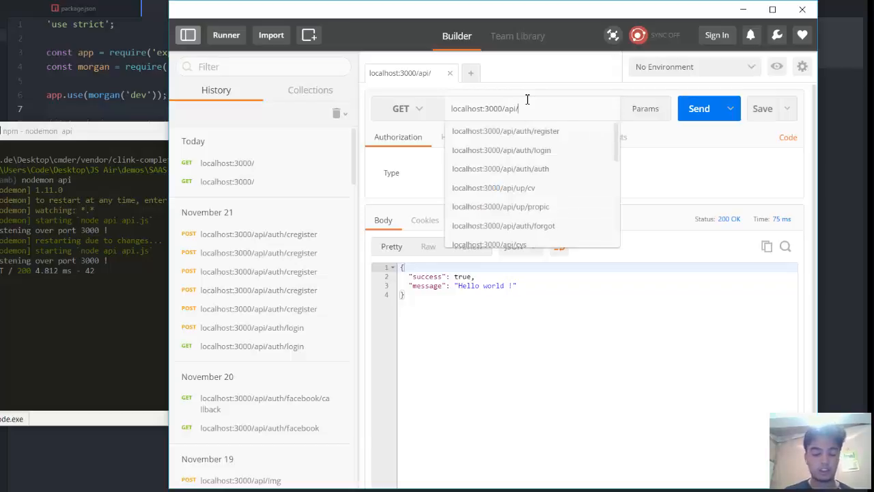
- Send a GET request to localhost:3000/api/login in Postman
{"action": "type", "text": "login"}
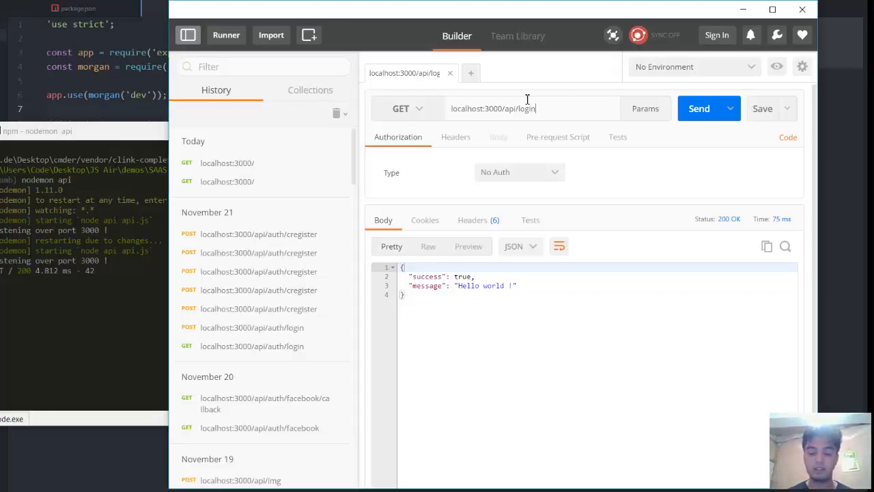
{"action": "left_click", "coordinate": [699, 109]}
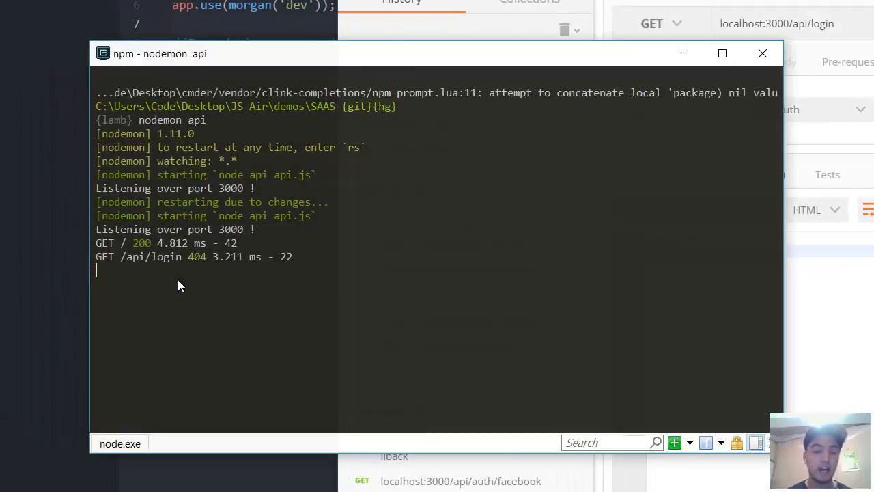
{"action": "mouse_move", "coordinate": [174, 268]}
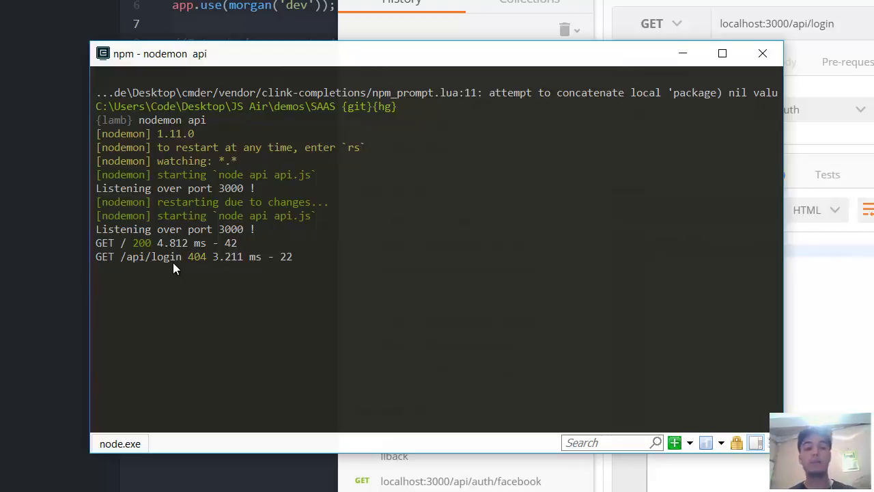
{"action": "mouse_move", "coordinate": [195, 269]}
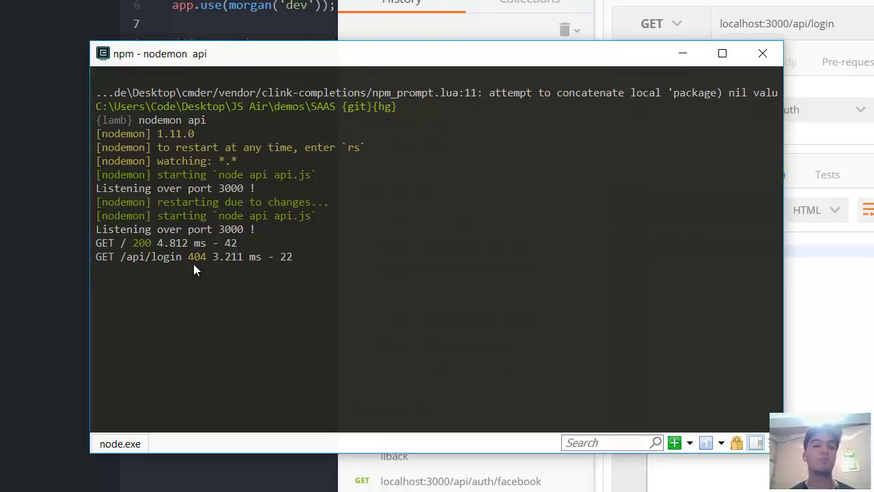